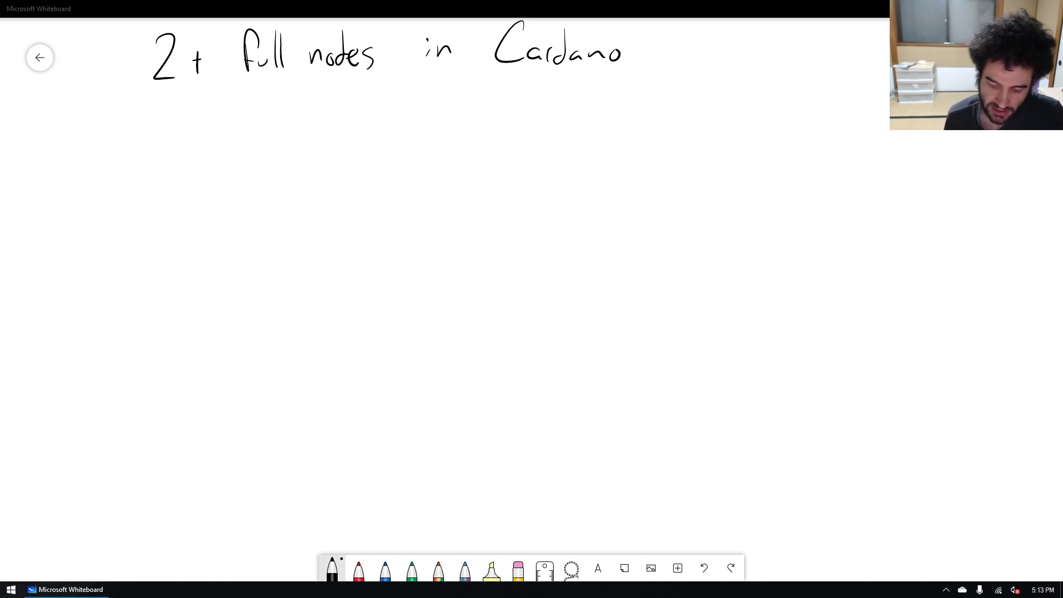
Underline the '2+ full nodes in Cardano' title, add Rust to the language list and circle it.
{"action": "left_click_drag", "start_coordinate": [152, 100], "coordinate": [570, 83]}
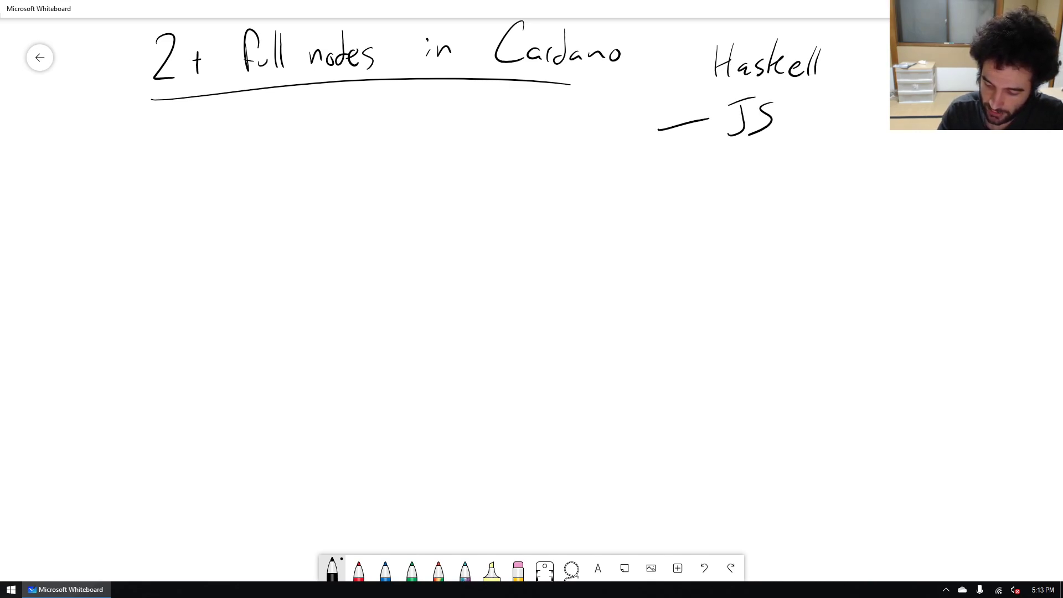
{"action": "left_click_drag", "start_coordinate": [671, 170], "coordinate": [811, 156]}
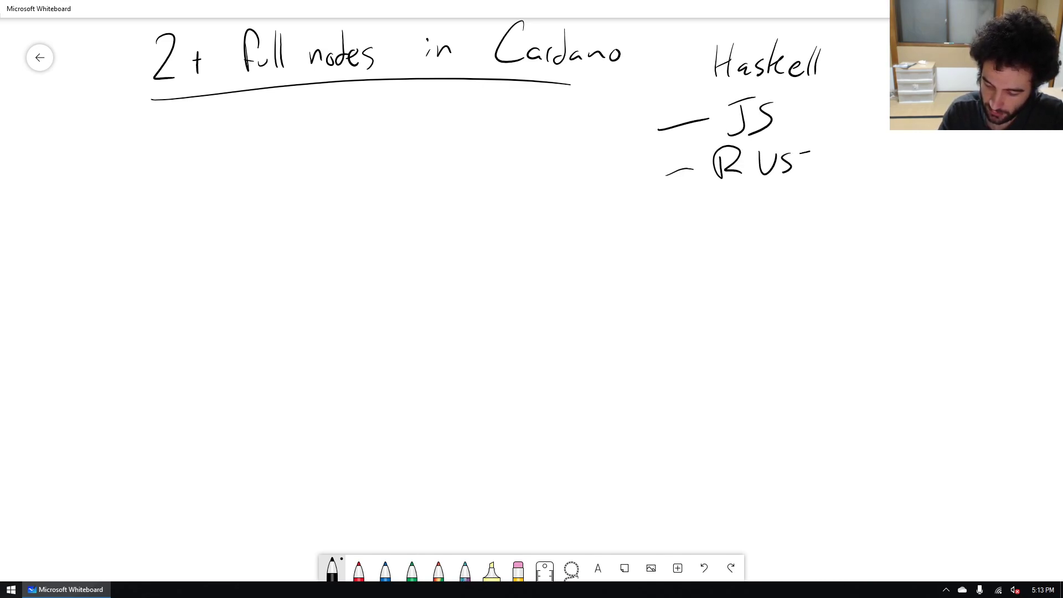
{"action": "left_click_drag", "start_coordinate": [800, 149], "coordinate": [814, 176]}
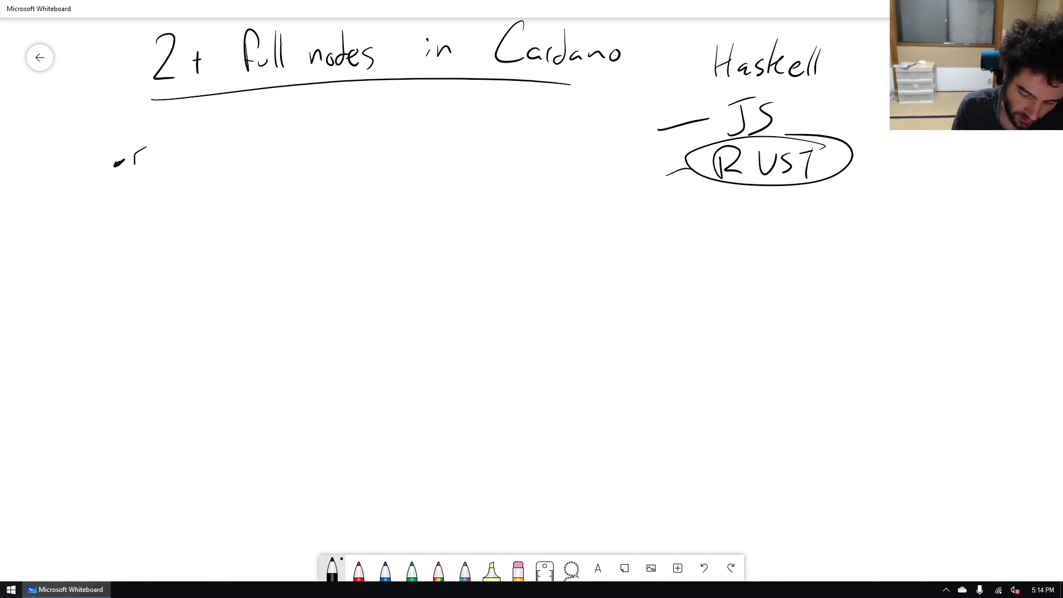
Write Eng and Philo bullets, circle Eng and link it by a line to the word Ethereum.
{"action": "left_click_drag", "start_coordinate": [119, 166], "coordinate": [179, 176]}
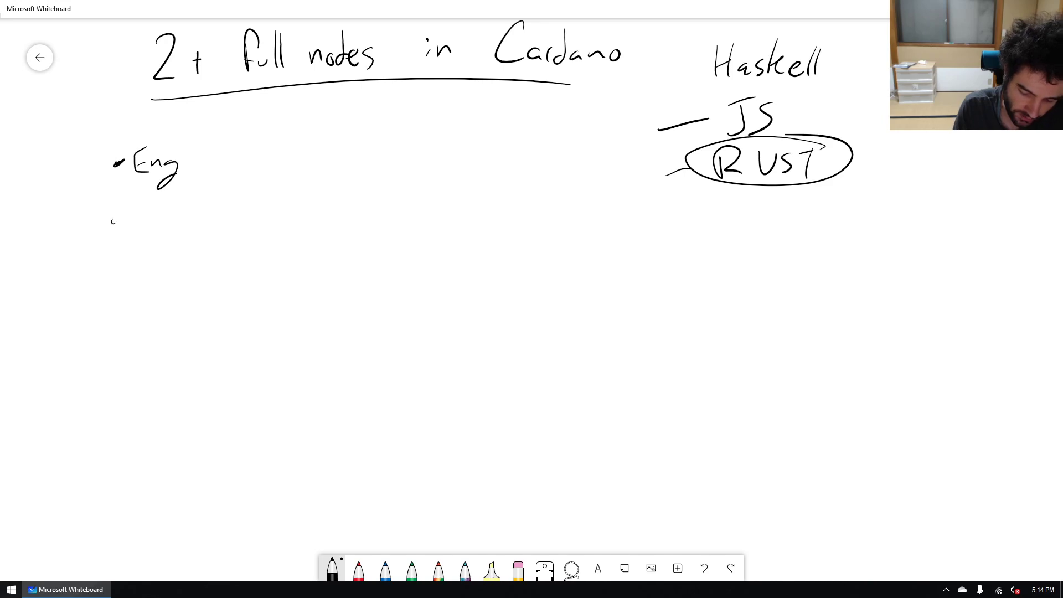
{"action": "left_click_drag", "start_coordinate": [119, 217], "coordinate": [159, 217]}
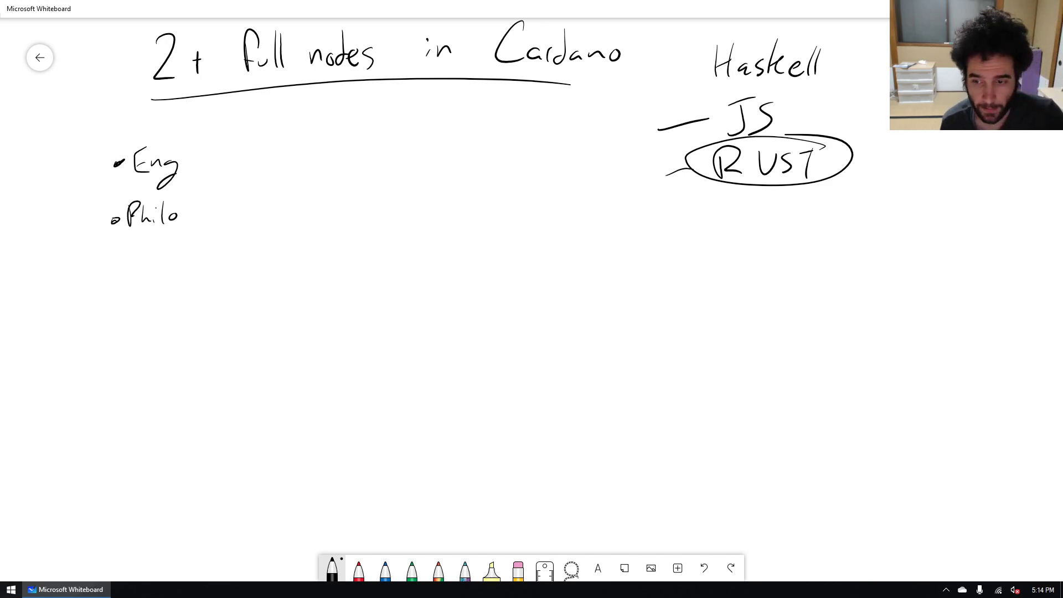
{"action": "left_click_drag", "start_coordinate": [102, 163], "coordinate": [189, 160]}
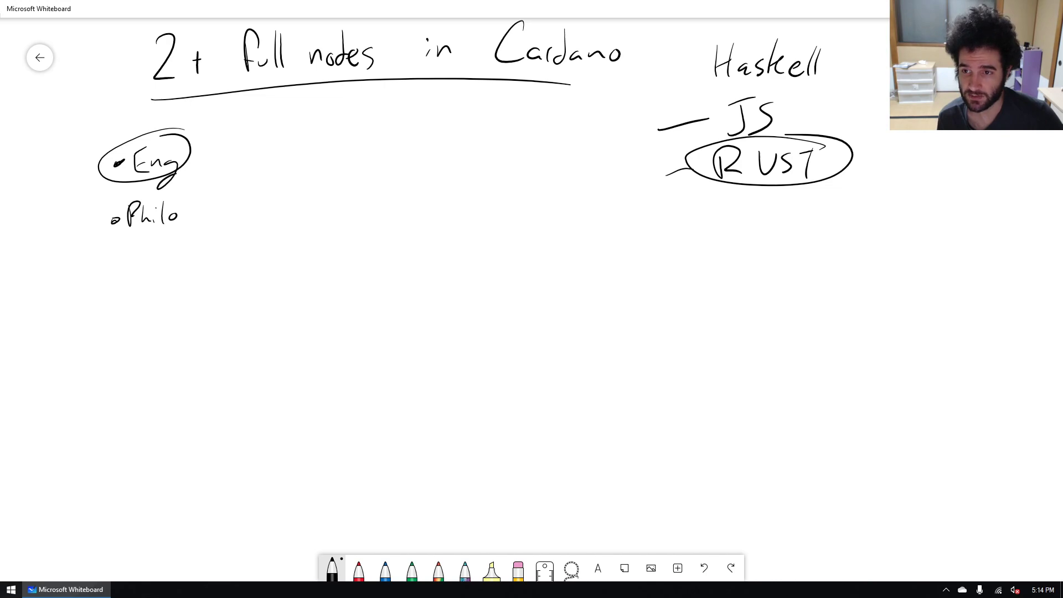
{"action": "left_click_drag", "start_coordinate": [207, 146], "coordinate": [268, 141]}
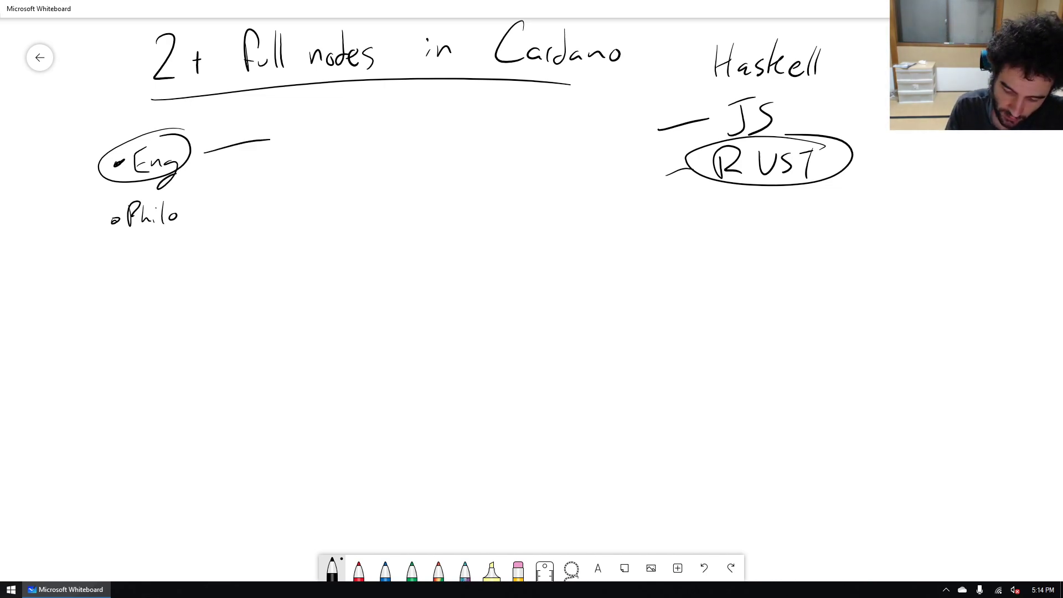
{"action": "left_click_drag", "start_coordinate": [292, 132], "coordinate": [349, 136]}
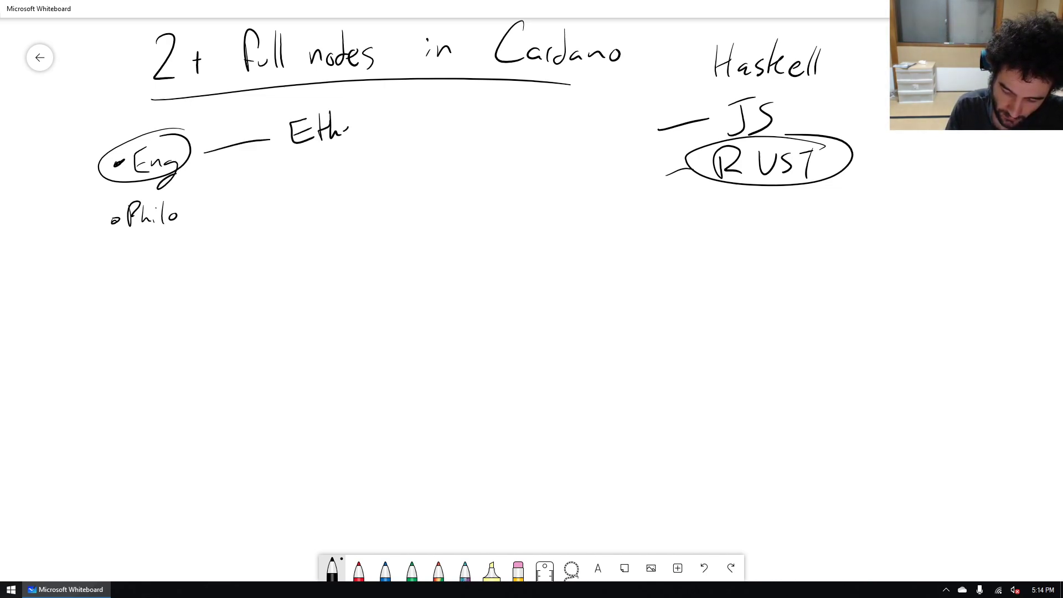
{"action": "left_click_drag", "start_coordinate": [332, 128], "coordinate": [397, 128]}
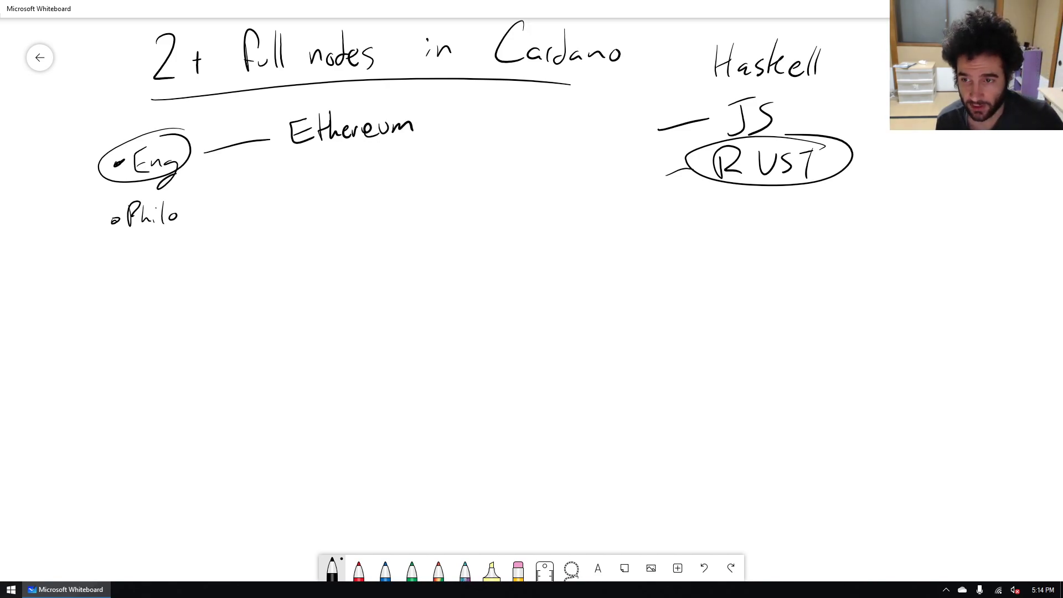
List the Ethereum clients KEVM+RV, JS, GO, Besu and circle the JS and Besu entries.
{"action": "left_click_drag", "start_coordinate": [482, 109], "coordinate": [475, 135]}
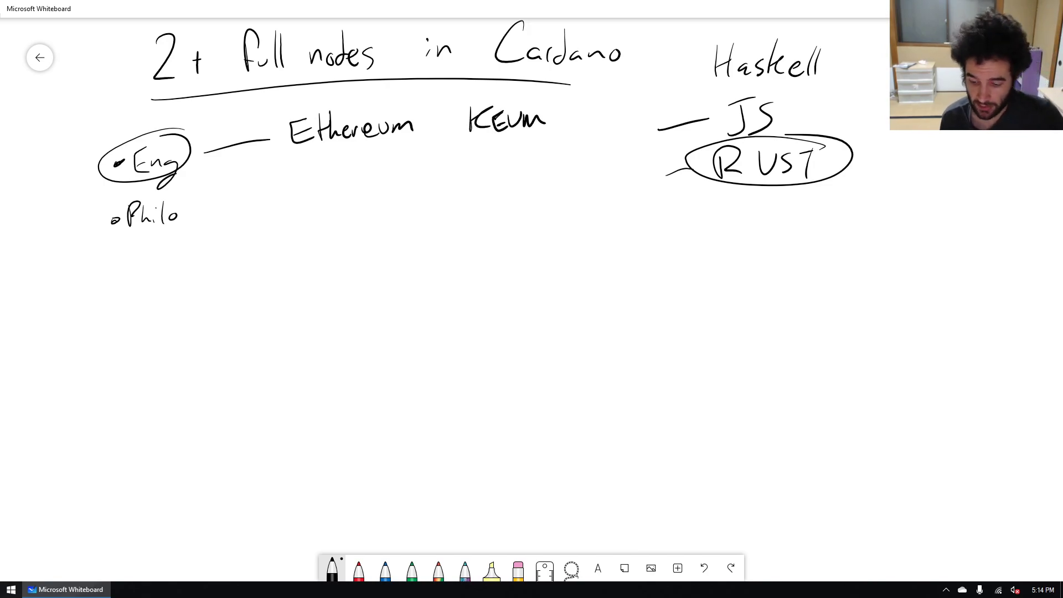
{"action": "left_click_drag", "start_coordinate": [556, 119], "coordinate": [584, 125]}
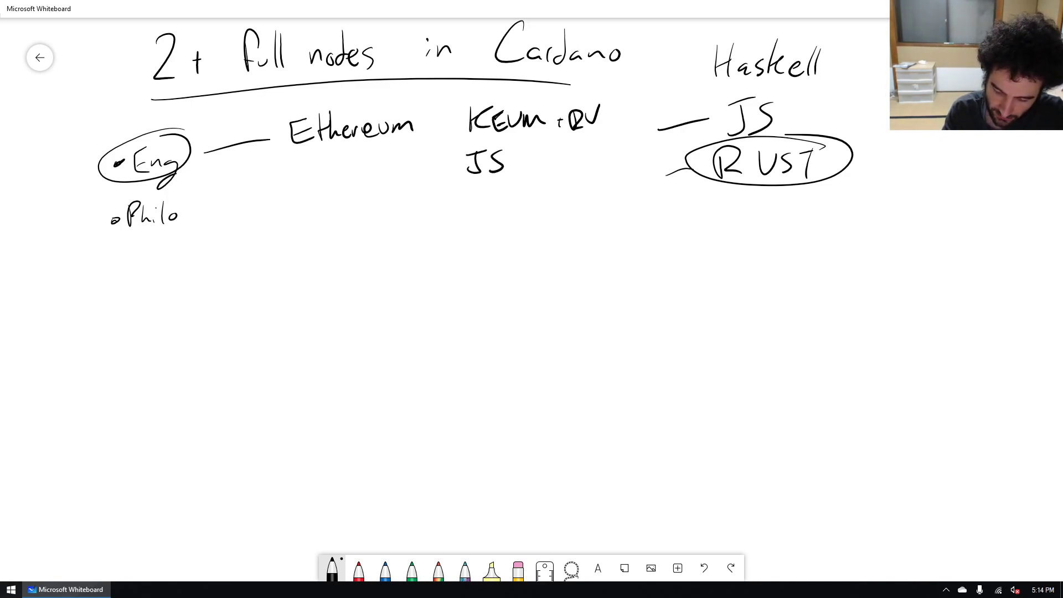
{"action": "type", "text": "GO"}
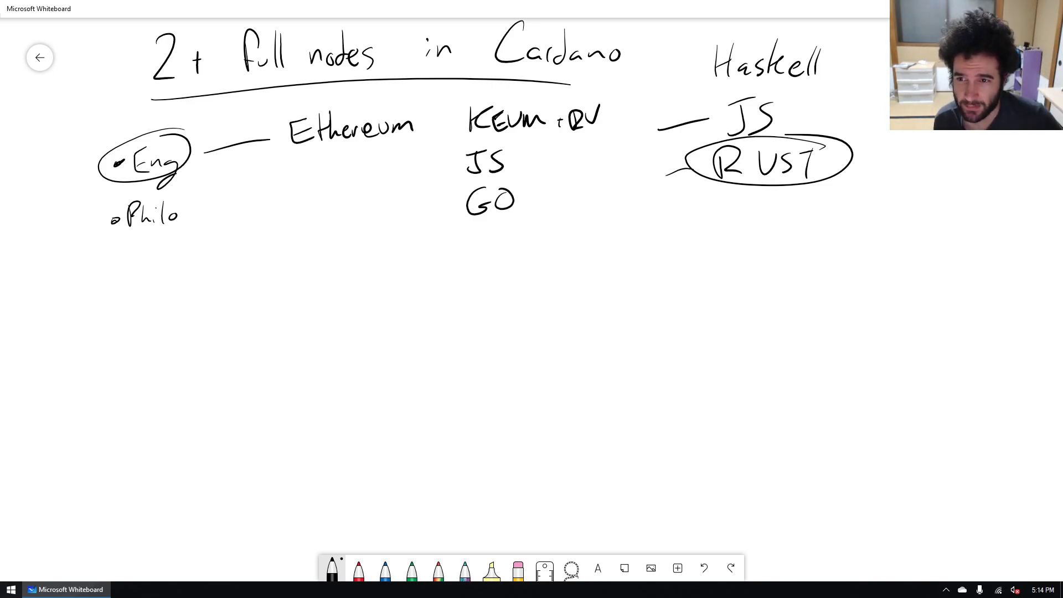
{"action": "left_click_drag", "start_coordinate": [469, 234], "coordinate": [469, 256]}
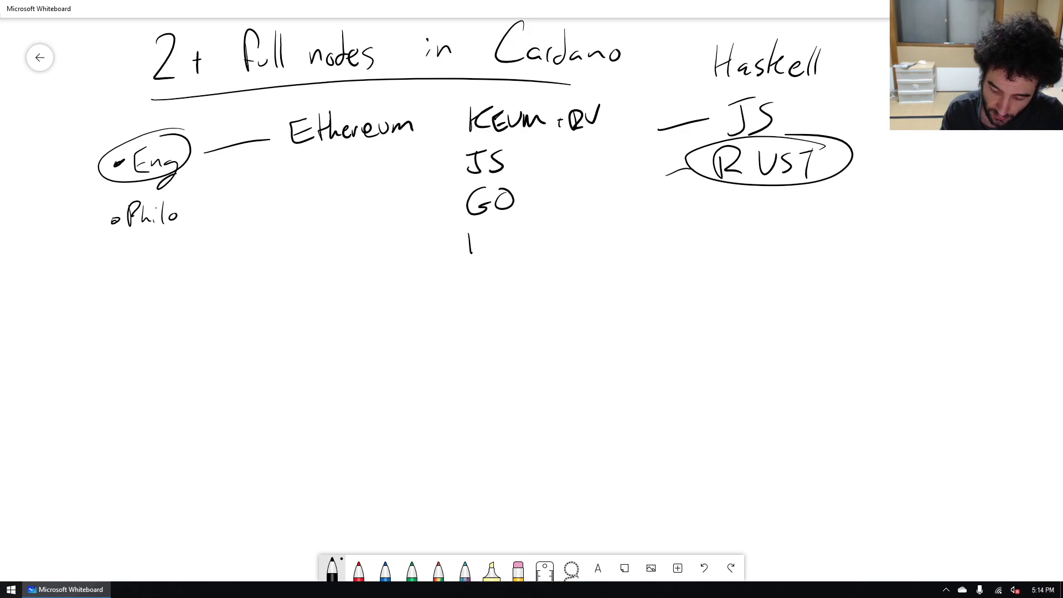
{"action": "type", "text": "Besu"}
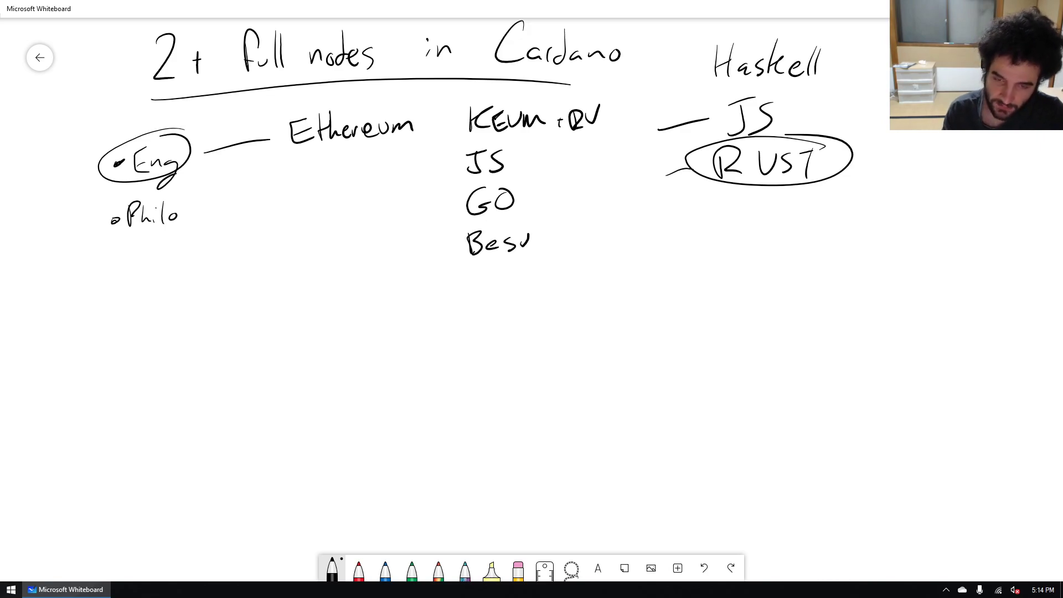
{"action": "left_click_drag", "start_coordinate": [435, 240], "coordinate": [556, 241]}
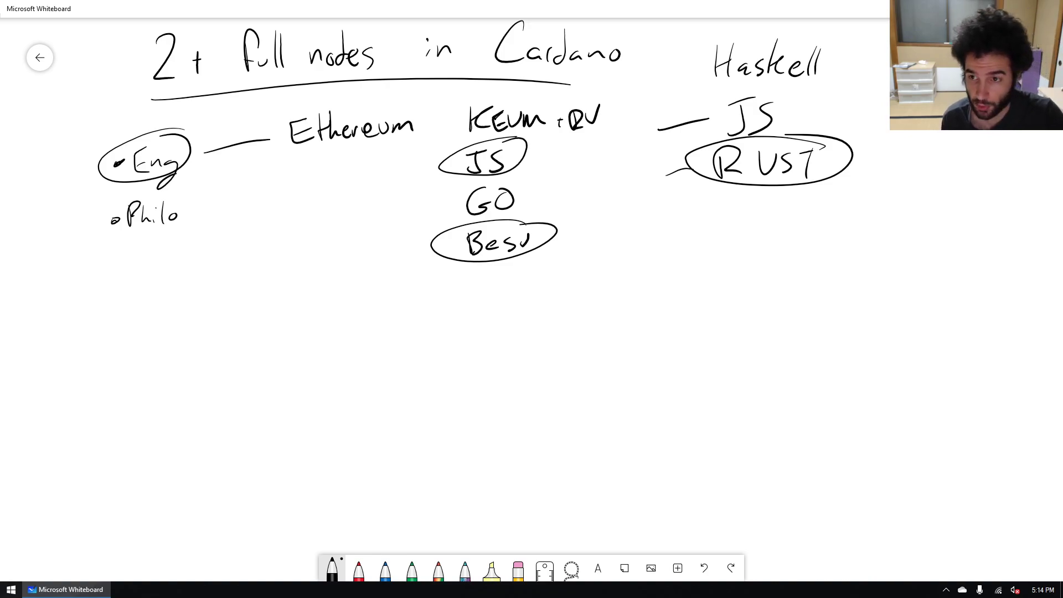
{"action": "left_click_drag", "start_coordinate": [447, 119], "coordinate": [610, 118]}
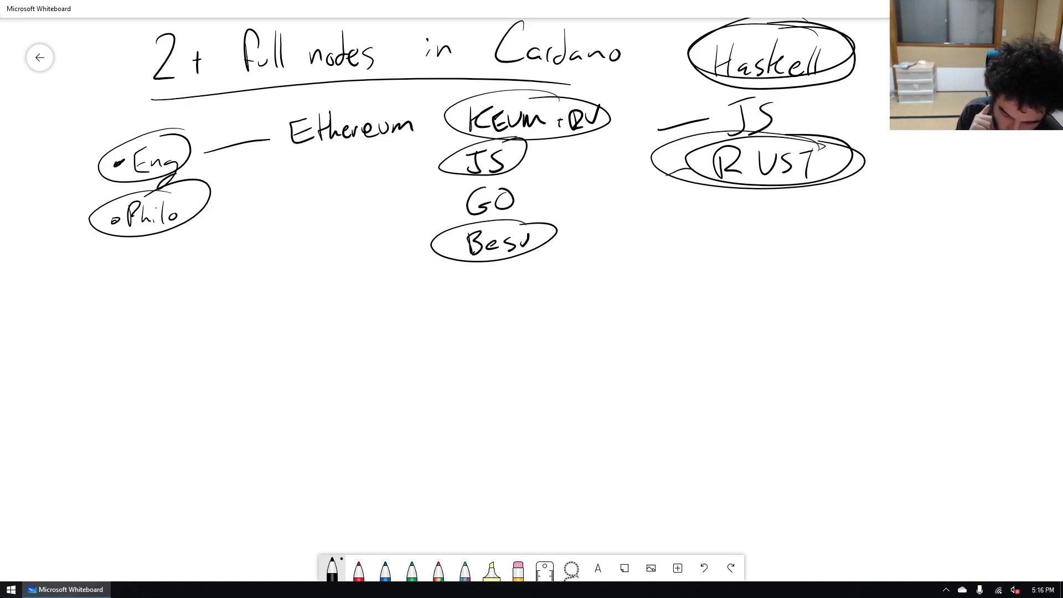
Draw an arrow down from Rust and write the Networking, Serialization and Utility functions bullets.
{"action": "left_click_drag", "start_coordinate": [613, 255], "coordinate": [705, 204]}
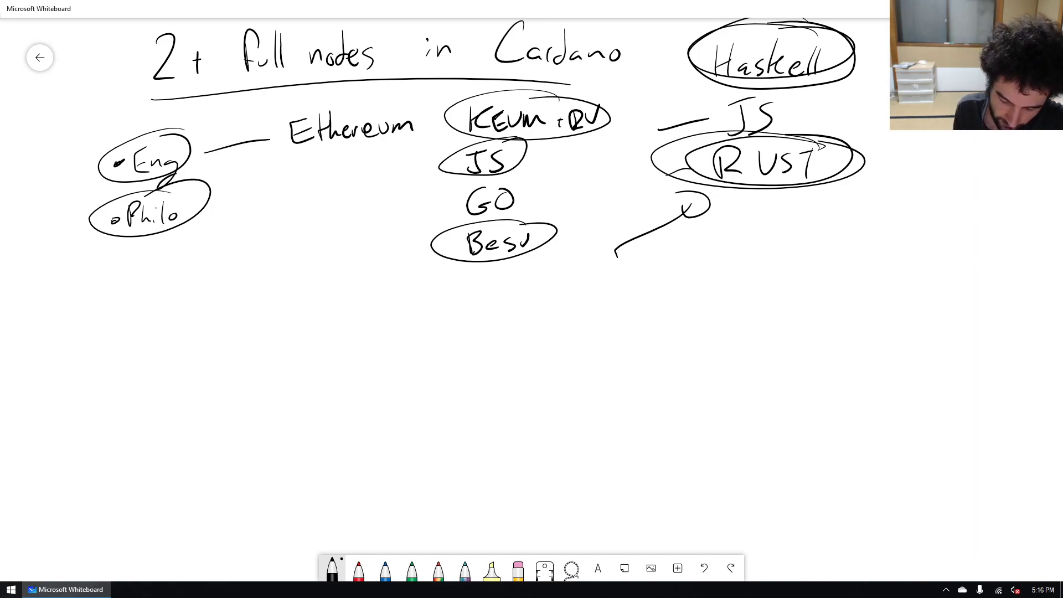
{"action": "left_click_drag", "start_coordinate": [85, 322], "coordinate": [118, 309]}
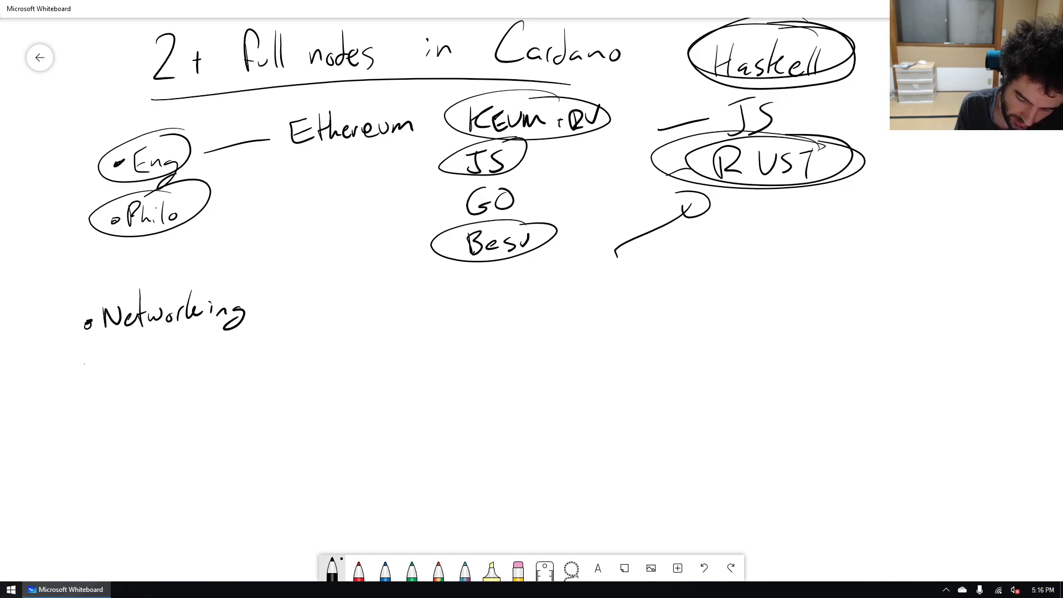
{"action": "left_click_drag", "start_coordinate": [89, 359], "coordinate": [112, 349]}
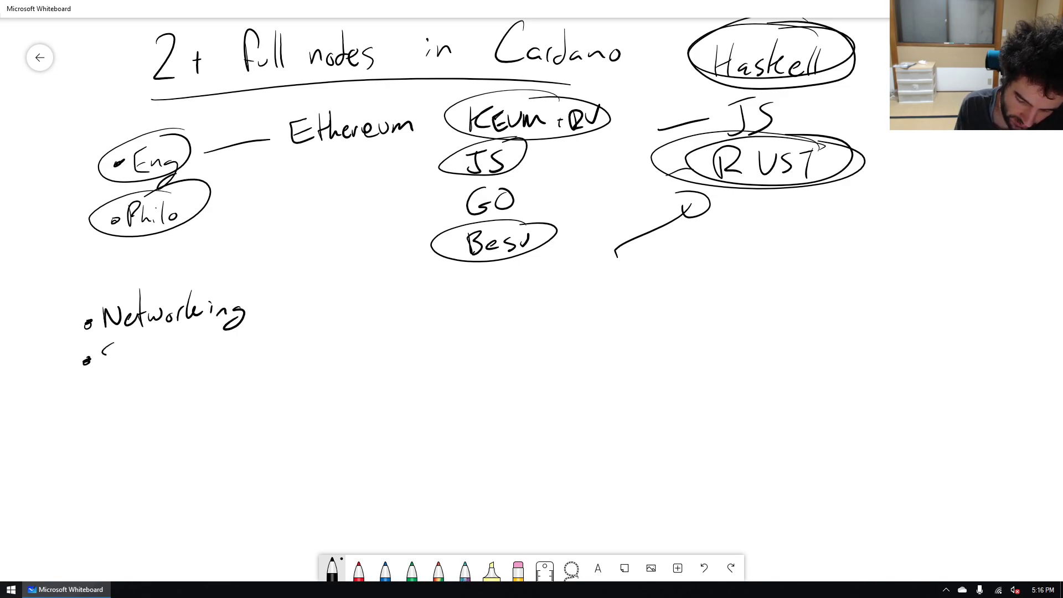
{"action": "type", "text": "Serializat"}
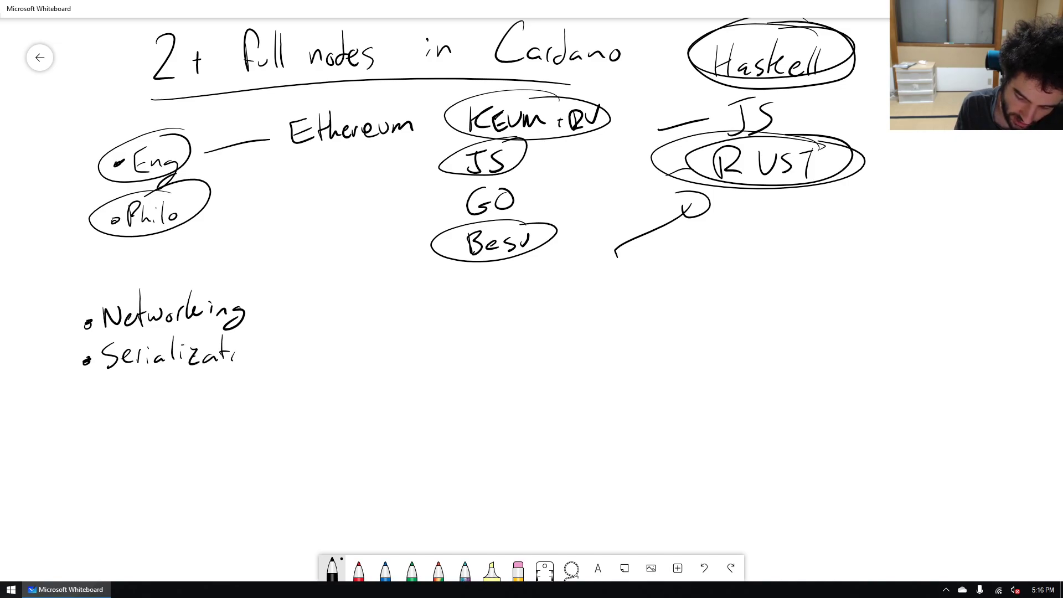
{"action": "type", "text": "ion"}
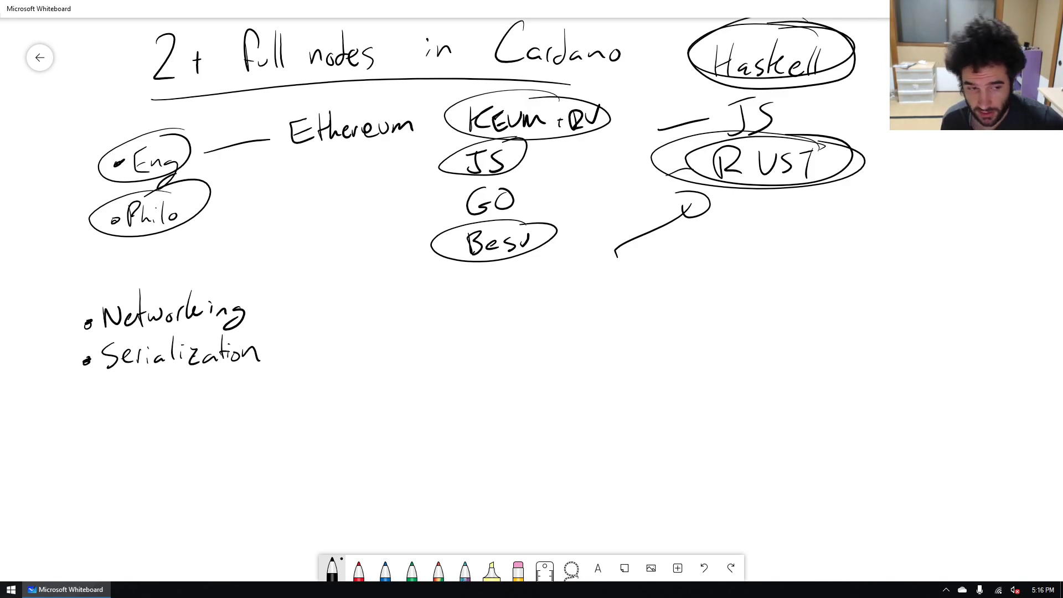
{"action": "left_click", "coordinate": [81, 404]}
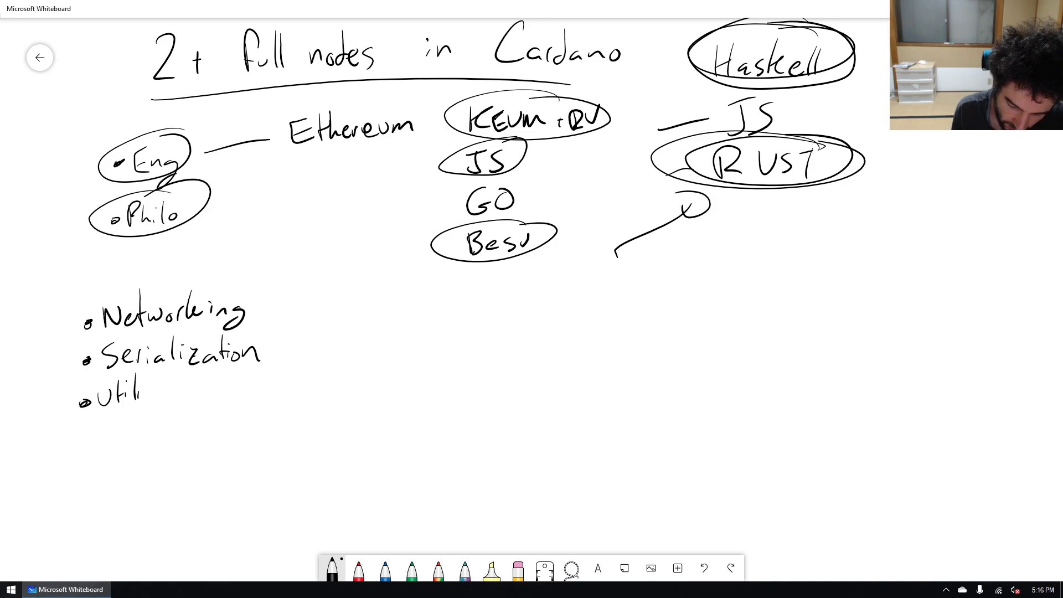
{"action": "type", "text": "ty functions"}
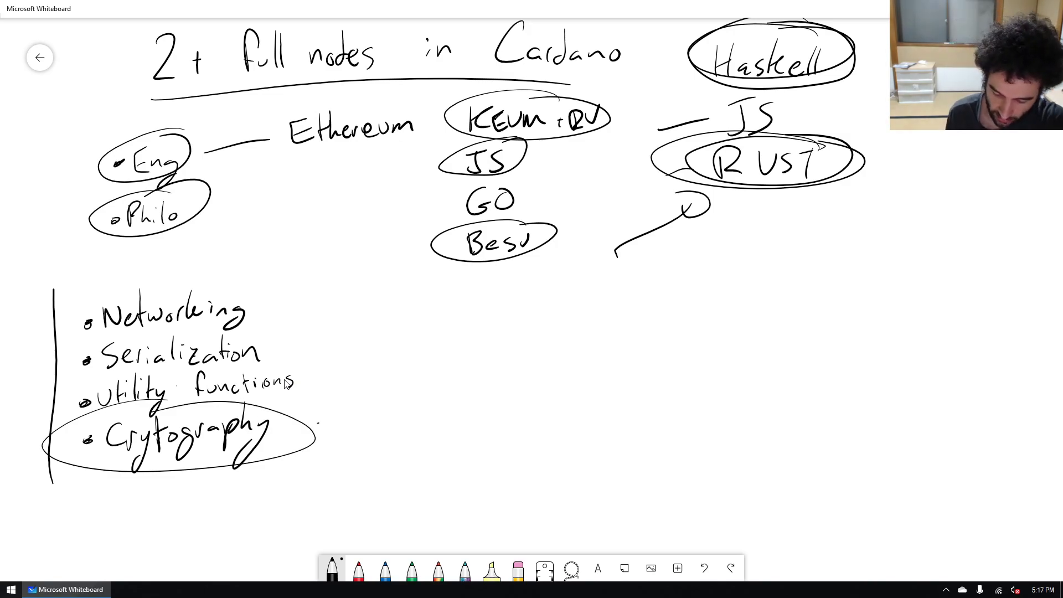
Write Jormun beside Cryptography and begin writing Cardano next to the list.
{"action": "type", "text": "Jormu"}
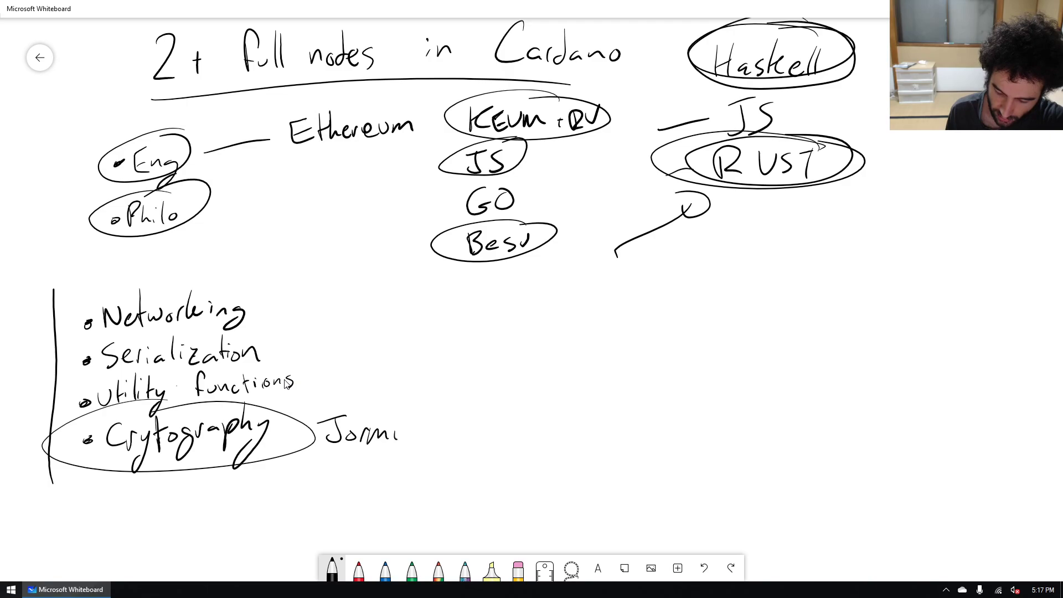
{"action": "type", "text": "un"}
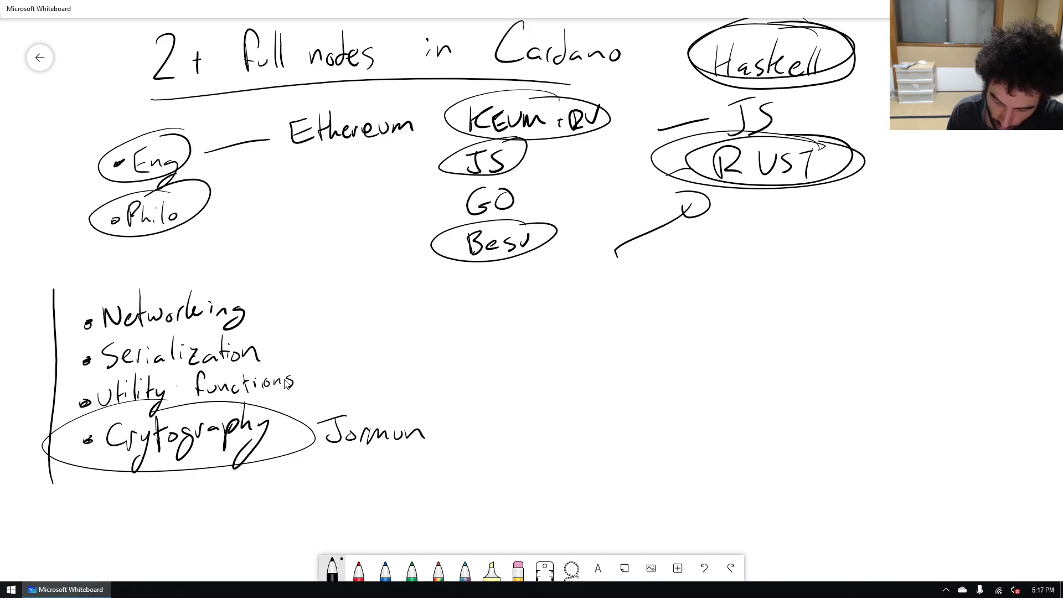
{"action": "type", "text": "Carc"}
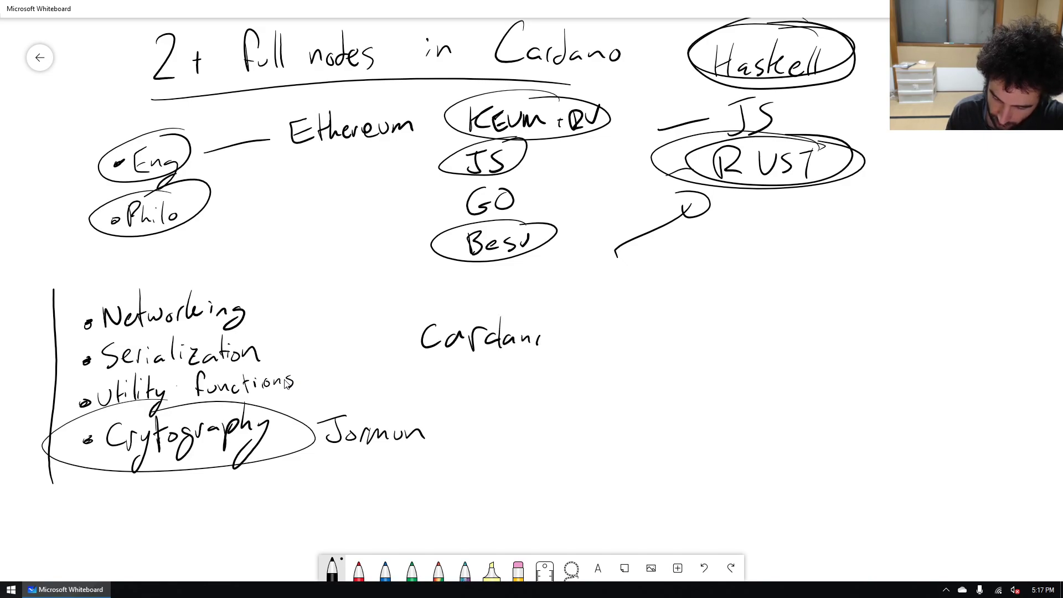
Finish writing Cardano-serialization-lib and draw a second branch down from the RUST oval.
{"action": "type", "text": "-seri"}
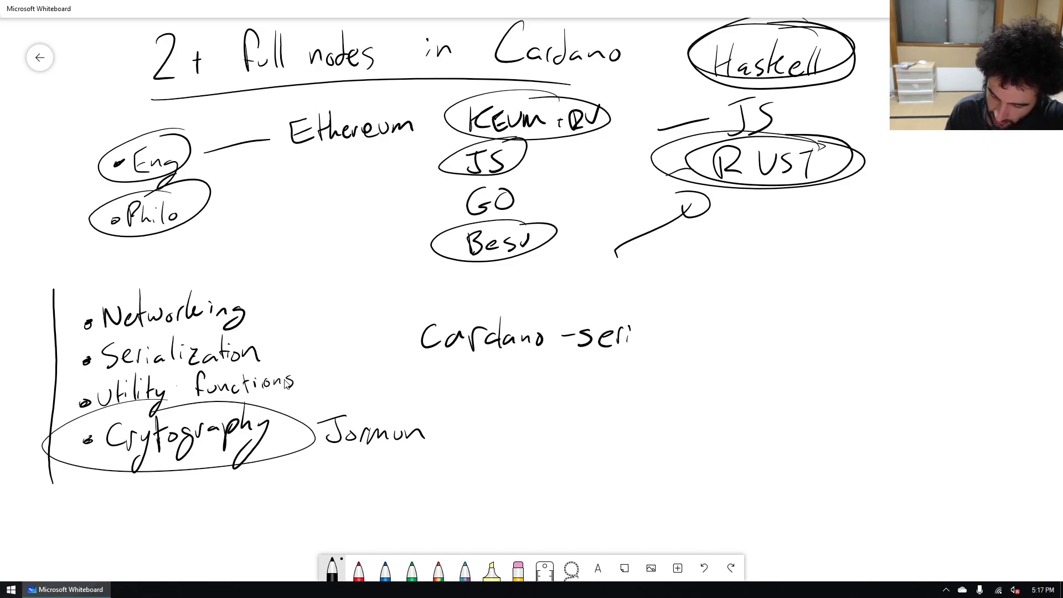
{"action": "type", "text": "serializa"}
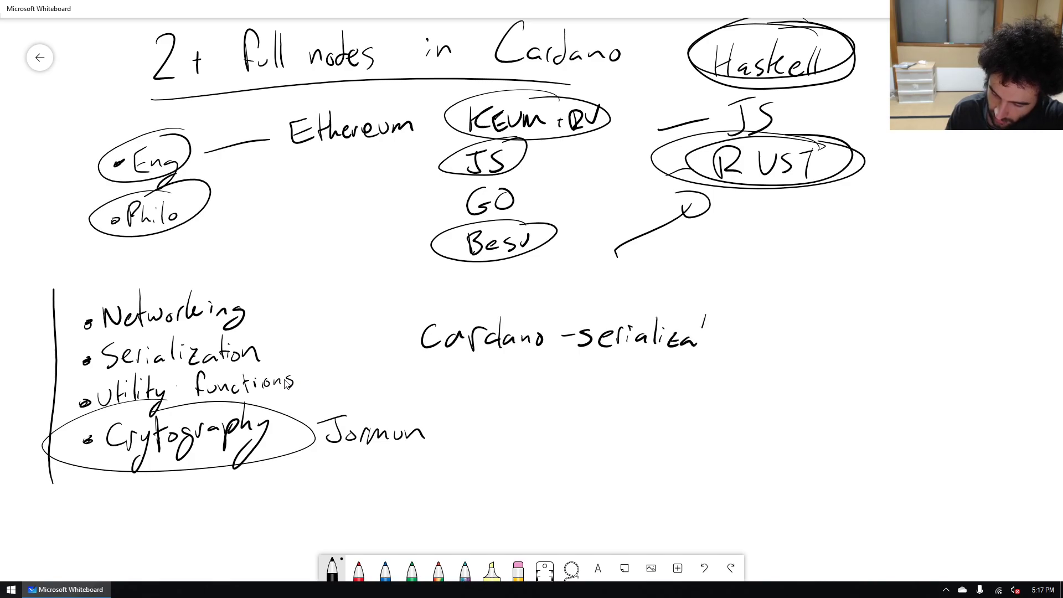
{"action": "type", "text": "tion-1"}
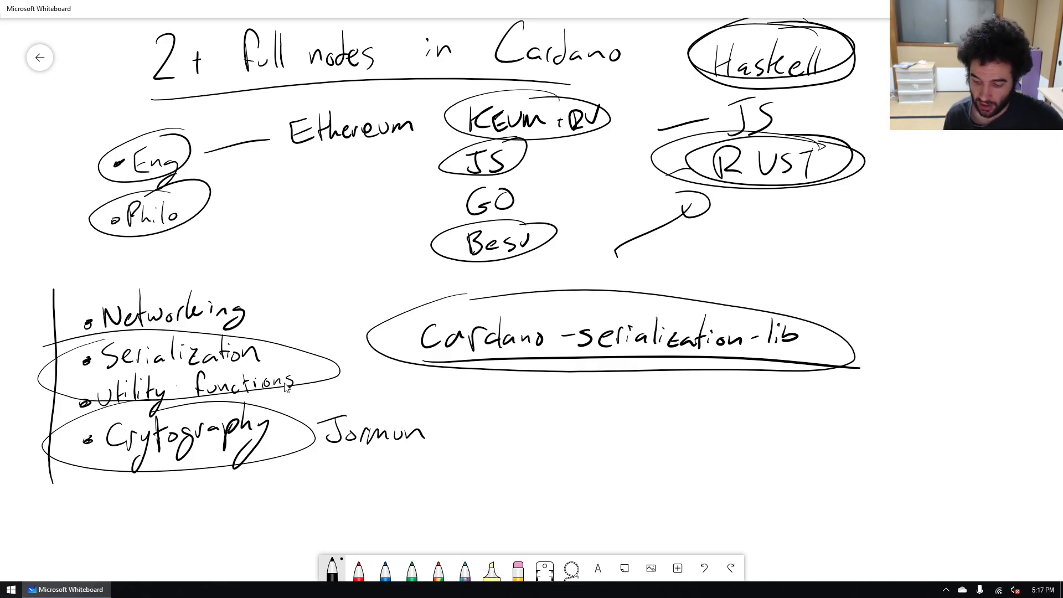
{"action": "left_click_drag", "start_coordinate": [709, 251], "coordinate": [750, 204]}
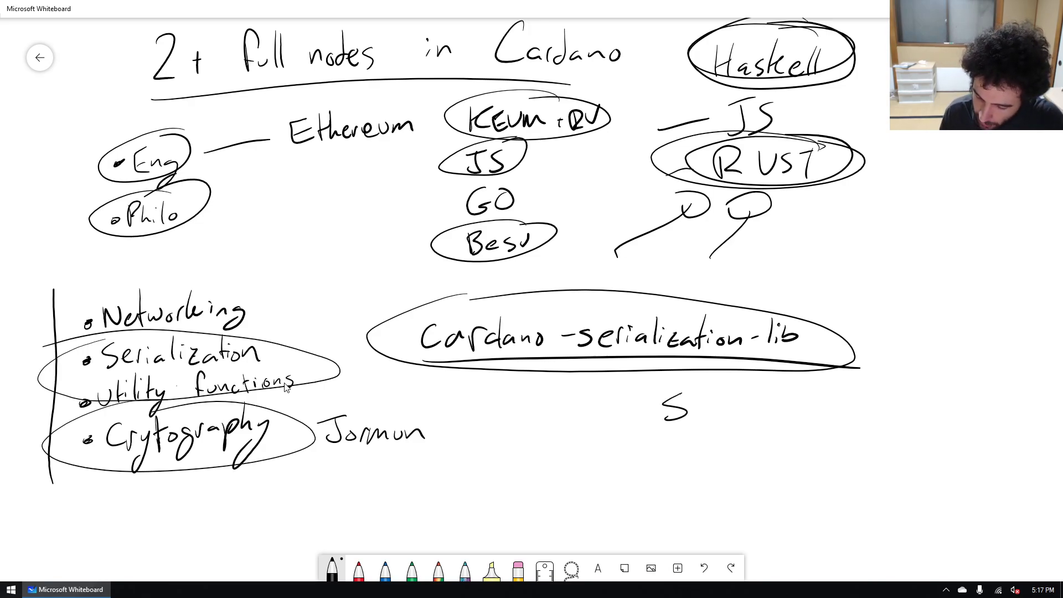
Write JSON beneath the Cardano-serialization-lib oval.
{"action": "left_click_drag", "start_coordinate": [652, 407], "coordinate": [706, 407]}
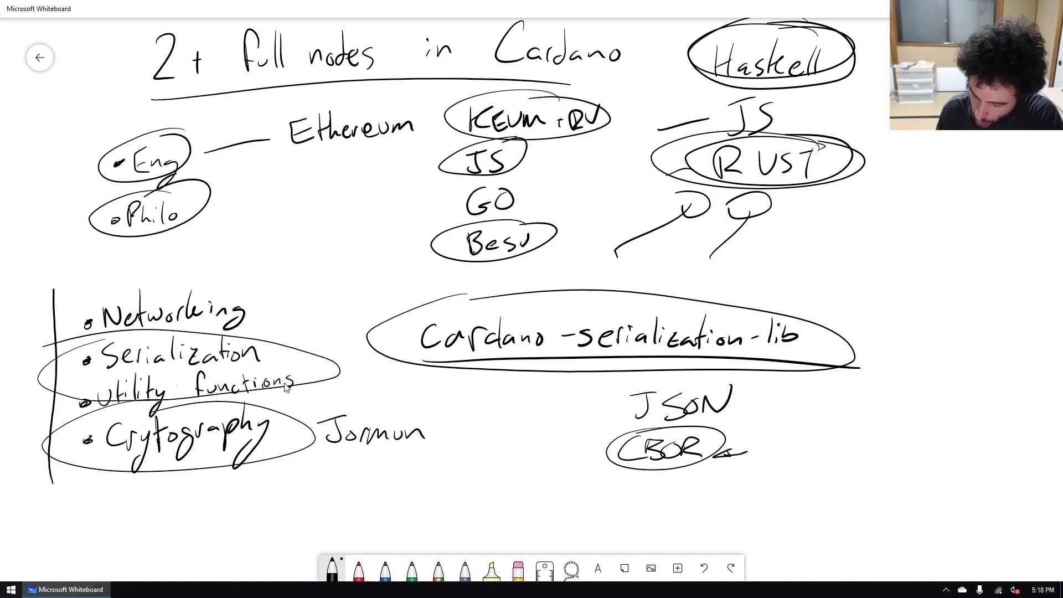
Write CDDL with coin = int and transaction = … examples, circle int, and circle the Networking bullet.
{"action": "type", "text": "CDDL"}
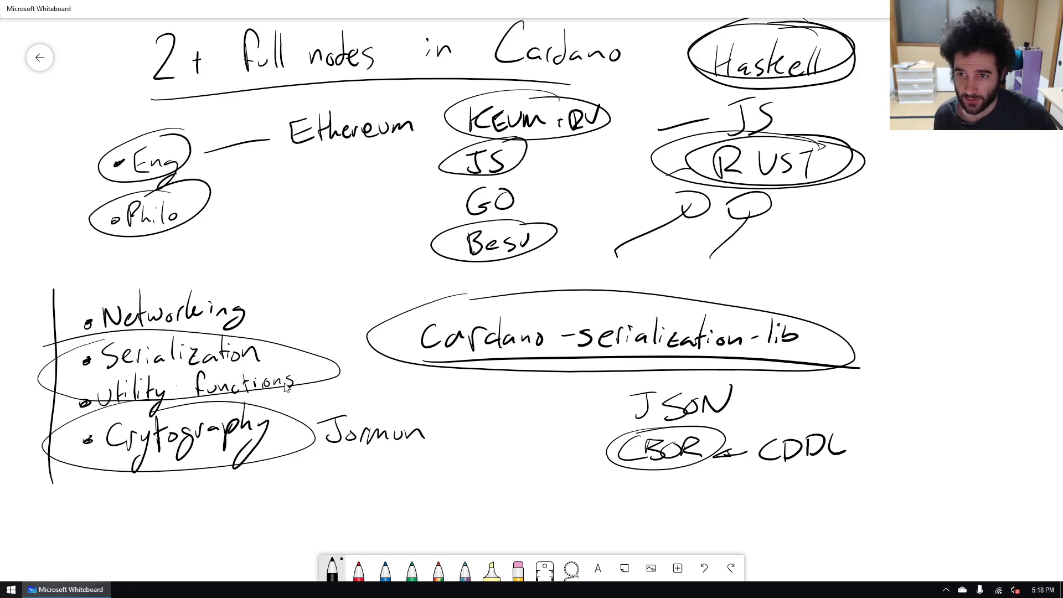
{"action": "left_click_drag", "start_coordinate": [898, 406], "coordinate": [895, 425]}
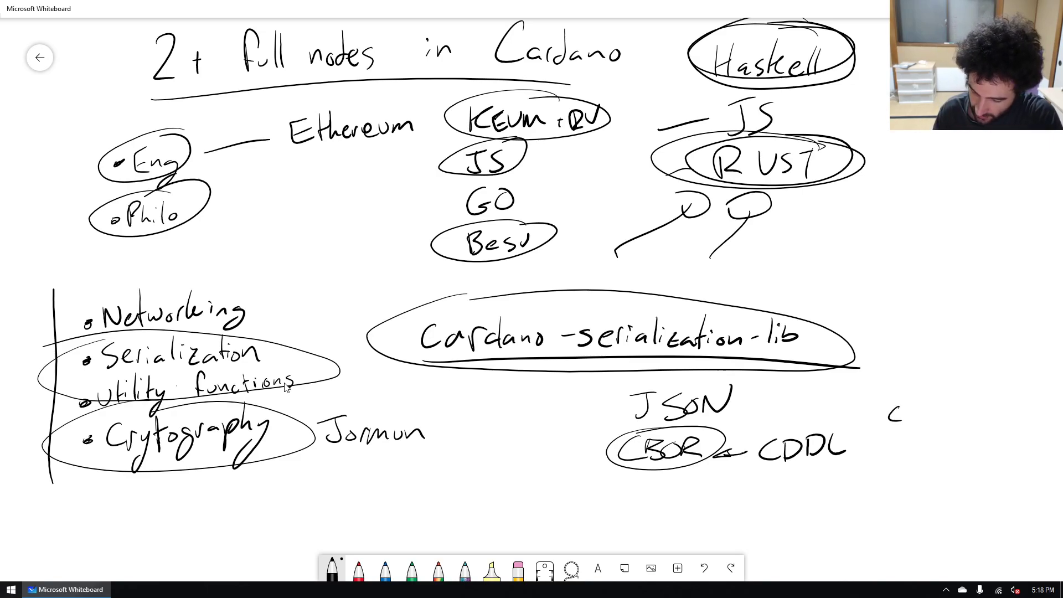
{"action": "type", "text": "Coin = 1"}
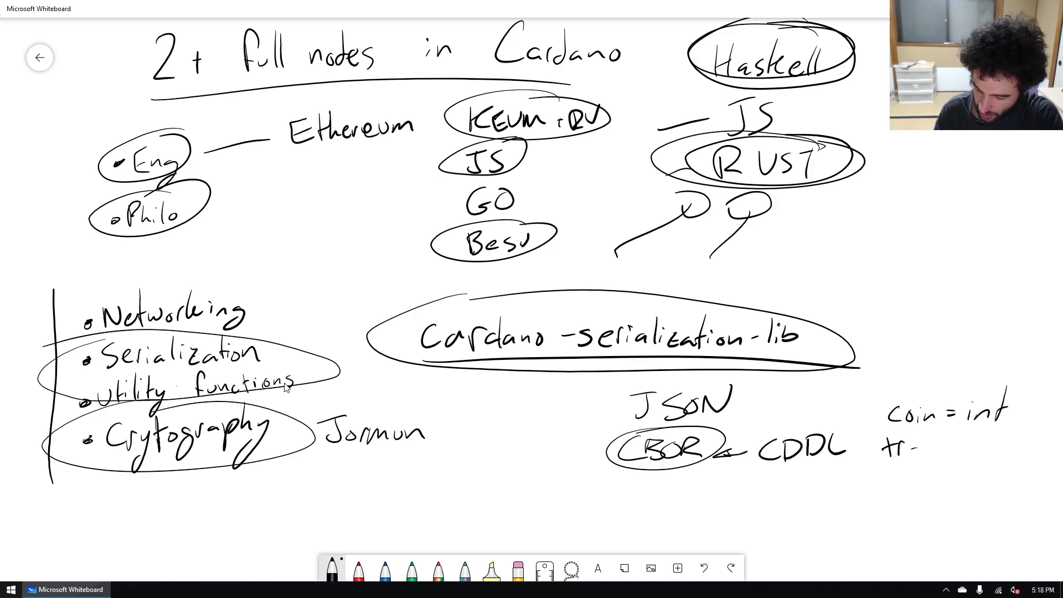
{"action": "left_click_drag", "start_coordinate": [889, 448], "coordinate": [977, 450]}
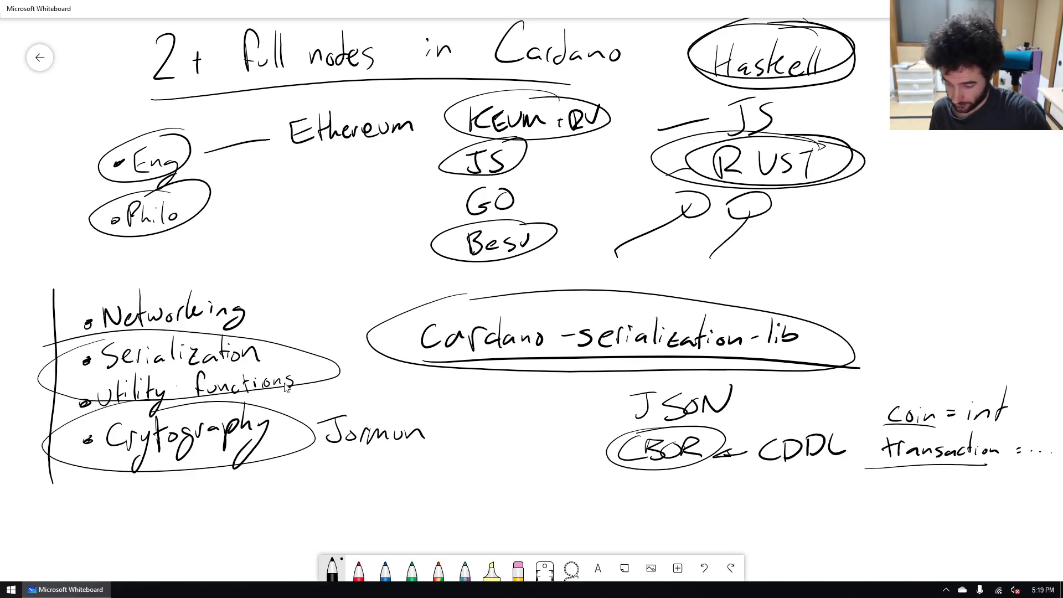
{"action": "left_click_drag", "start_coordinate": [977, 393], "coordinate": [1011, 421]}
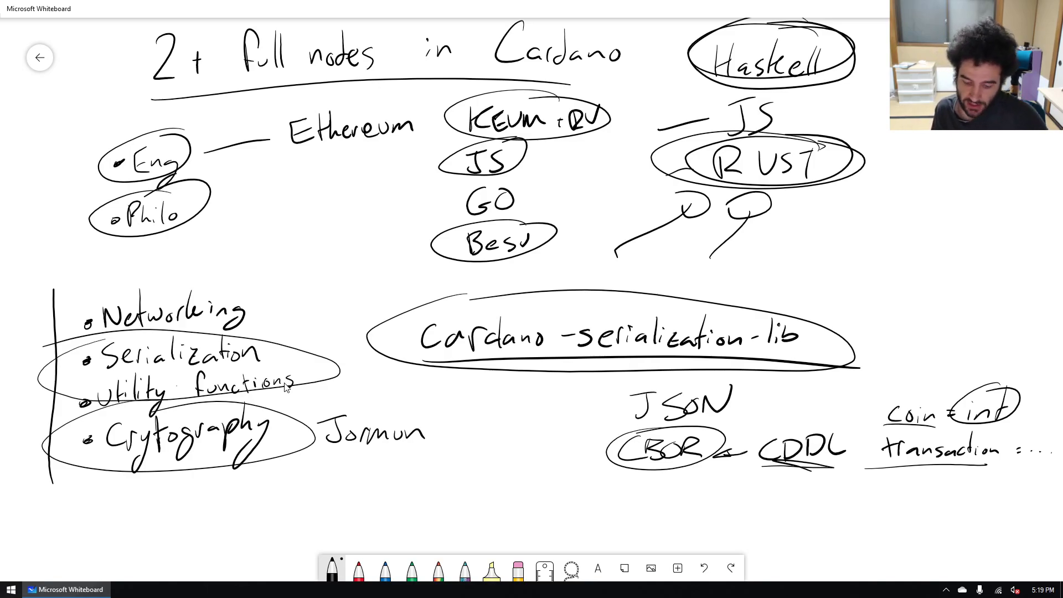
{"action": "left_click_drag", "start_coordinate": [61, 319], "coordinate": [265, 319]}
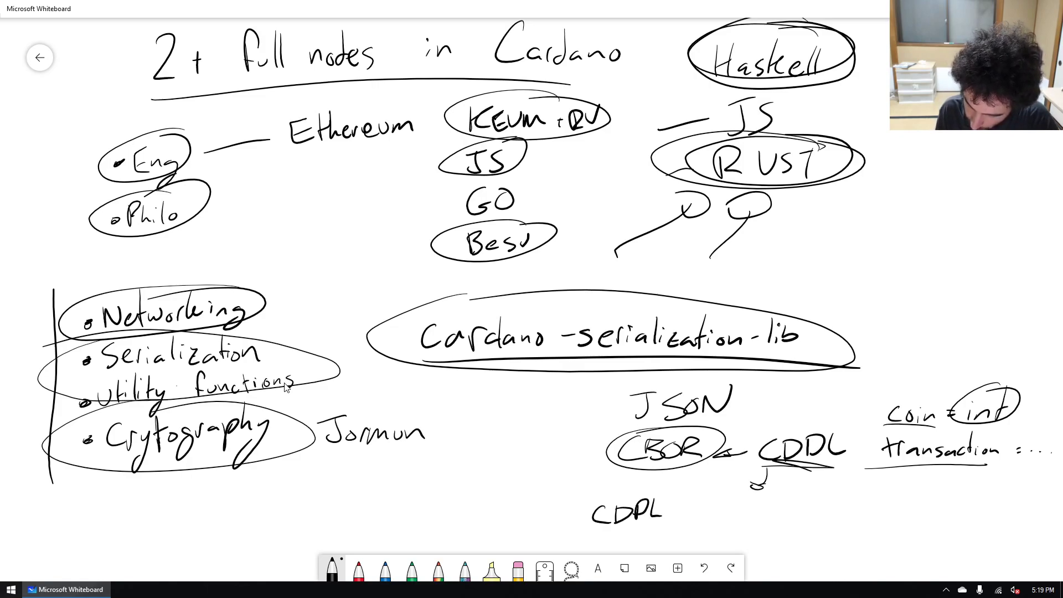
Draw the CDDL → Rust → WASM → JS arrows, enclose the pipeline in an oval and tick Serialization.
{"action": "left_click_drag", "start_coordinate": [672, 512], "coordinate": [766, 508]}
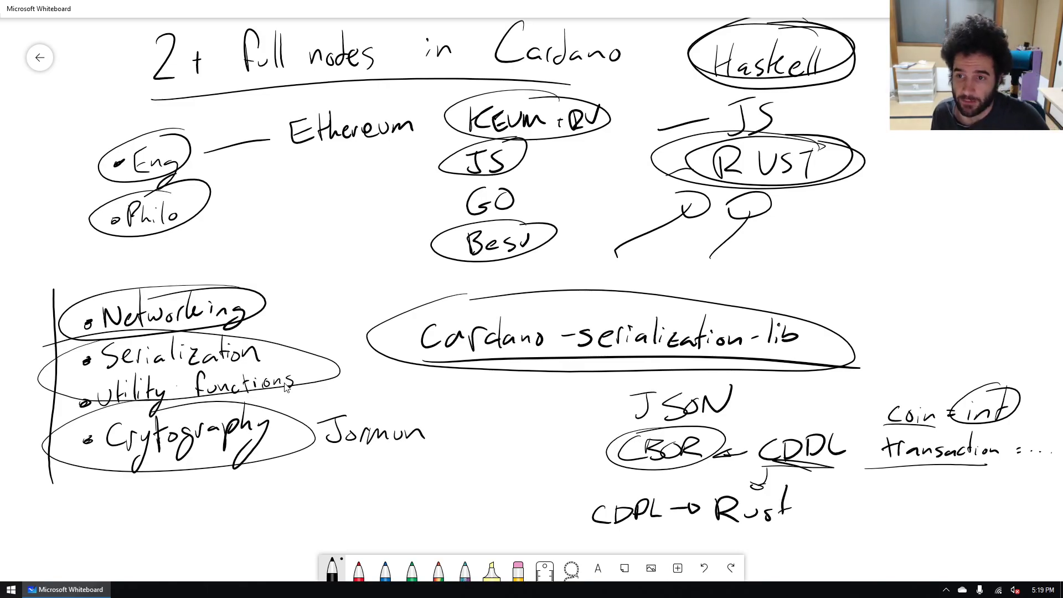
{"action": "left_click_drag", "start_coordinate": [787, 509], "coordinate": [841, 506]}
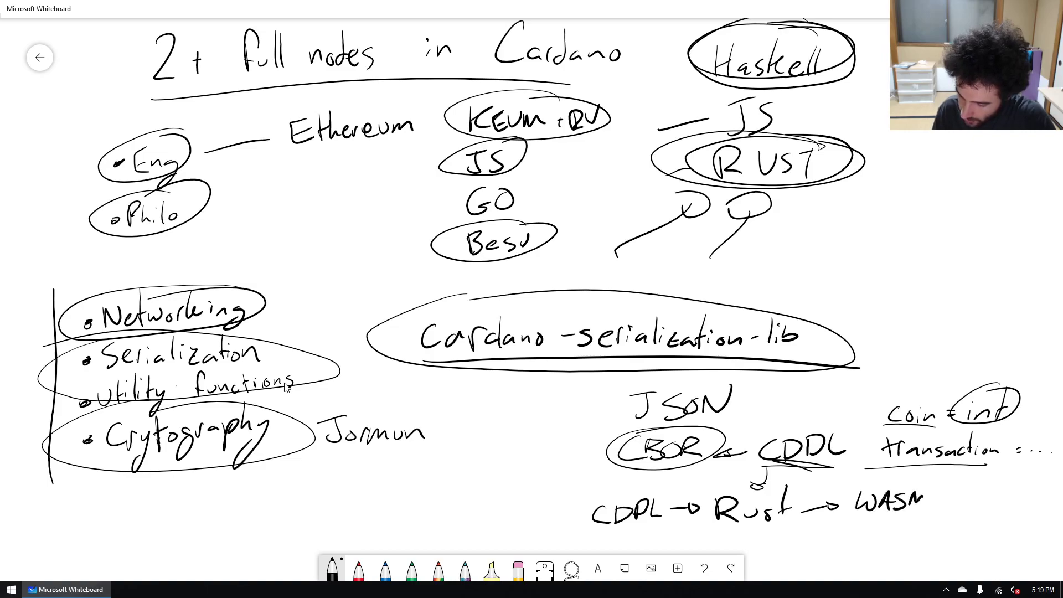
{"action": "left_click_drag", "start_coordinate": [936, 502], "coordinate": [1010, 498]}
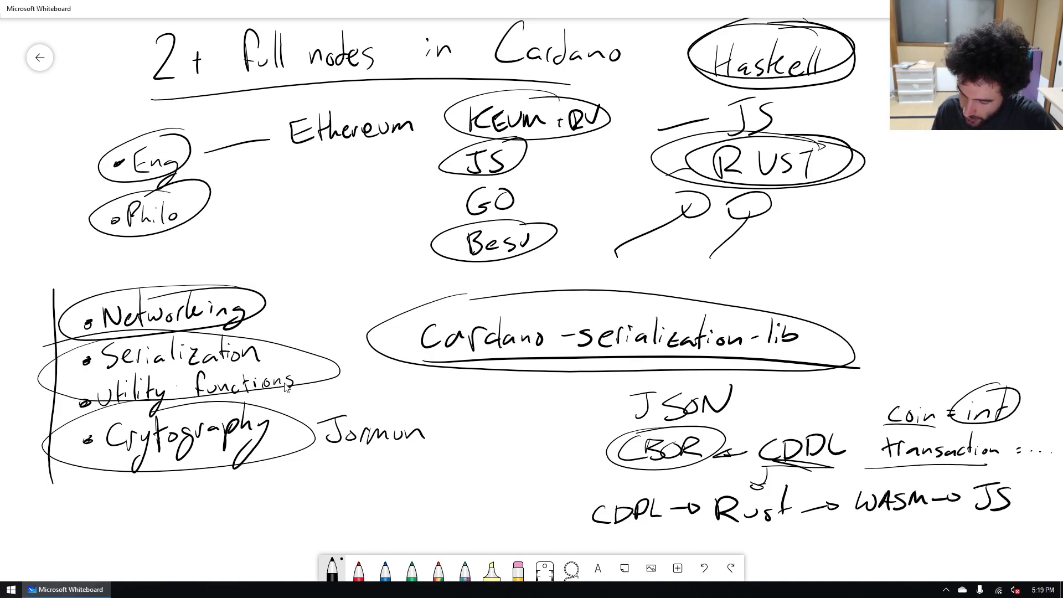
{"action": "left_click_drag", "start_coordinate": [970, 519], "coordinate": [1010, 527]}
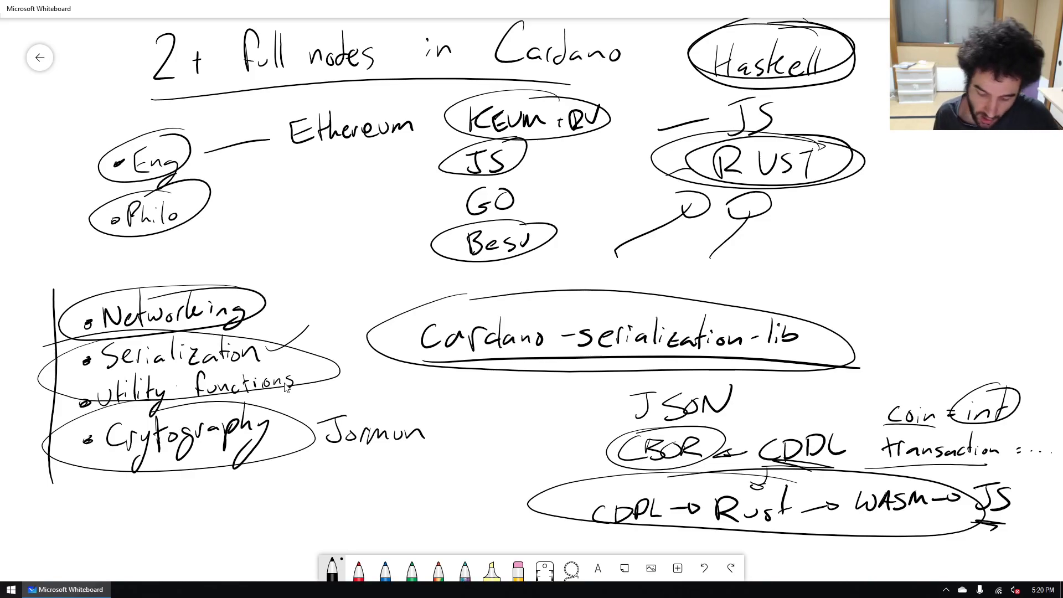
{"action": "left_click_drag", "start_coordinate": [271, 291], "coordinate": [322, 272]}
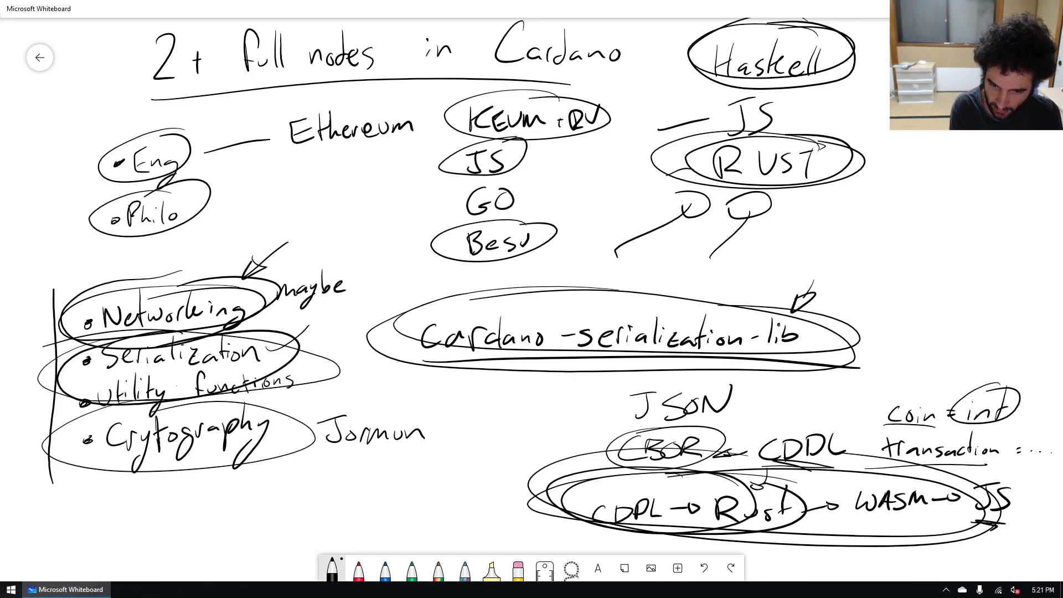
Move to empty canvas below and write the Read-only and Audit only headings.
{"action": "scroll", "scroll_direction": "down", "scroll_amount": 3}
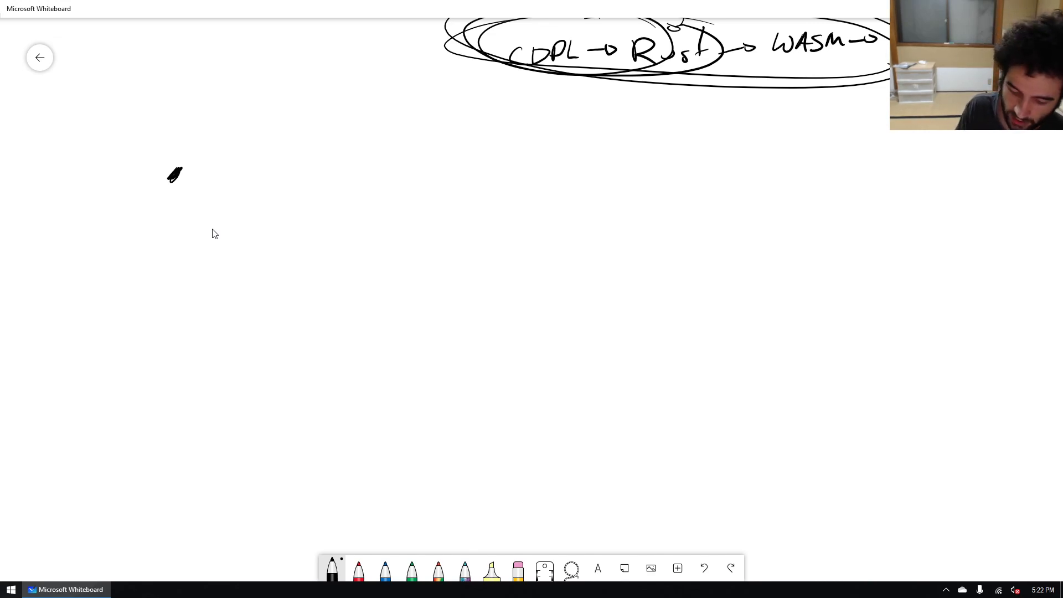
{"action": "left_click_drag", "start_coordinate": [198, 173], "coordinate": [332, 173]}
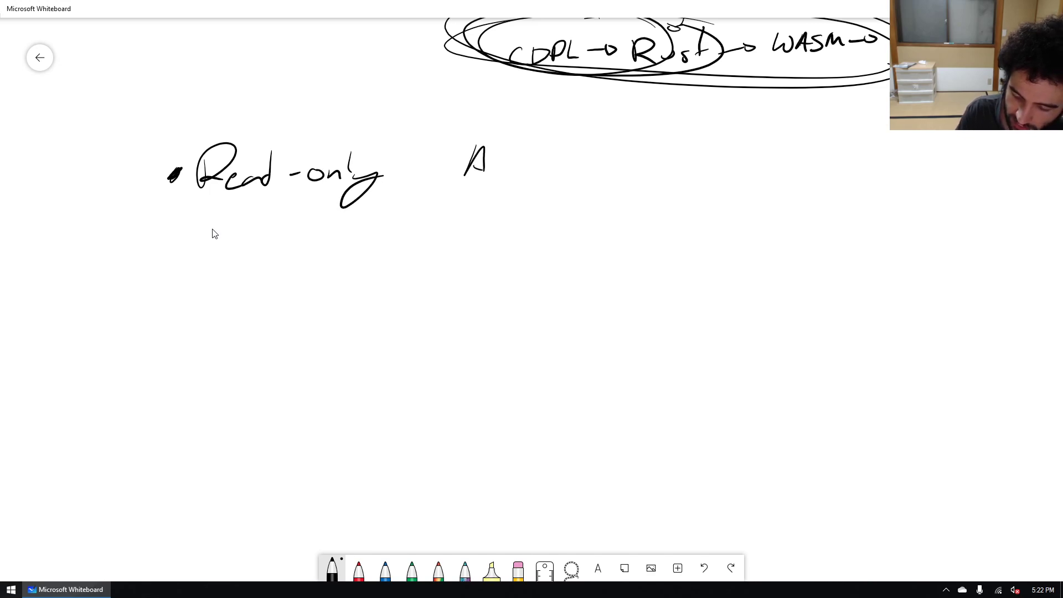
{"action": "left_click_drag", "start_coordinate": [495, 166], "coordinate": [597, 170]}
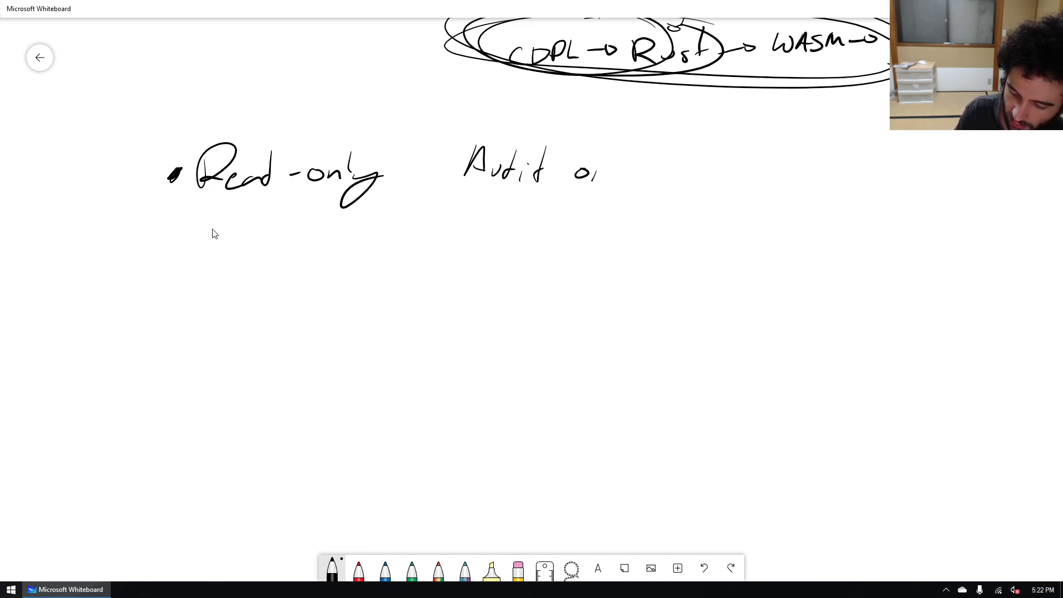
{"action": "left_click_drag", "start_coordinate": [573, 170], "coordinate": [642, 217]}
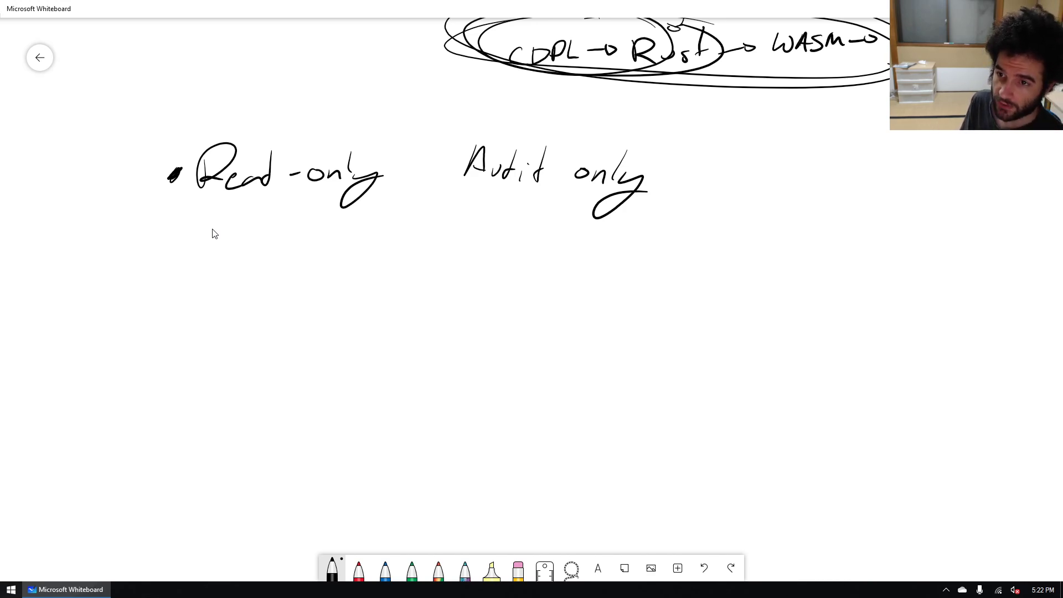
Write P2P peer selection under Read-only with arrows pointing toward and below it.
{"action": "left_click_drag", "start_coordinate": [89, 292], "coordinate": [109, 336]}
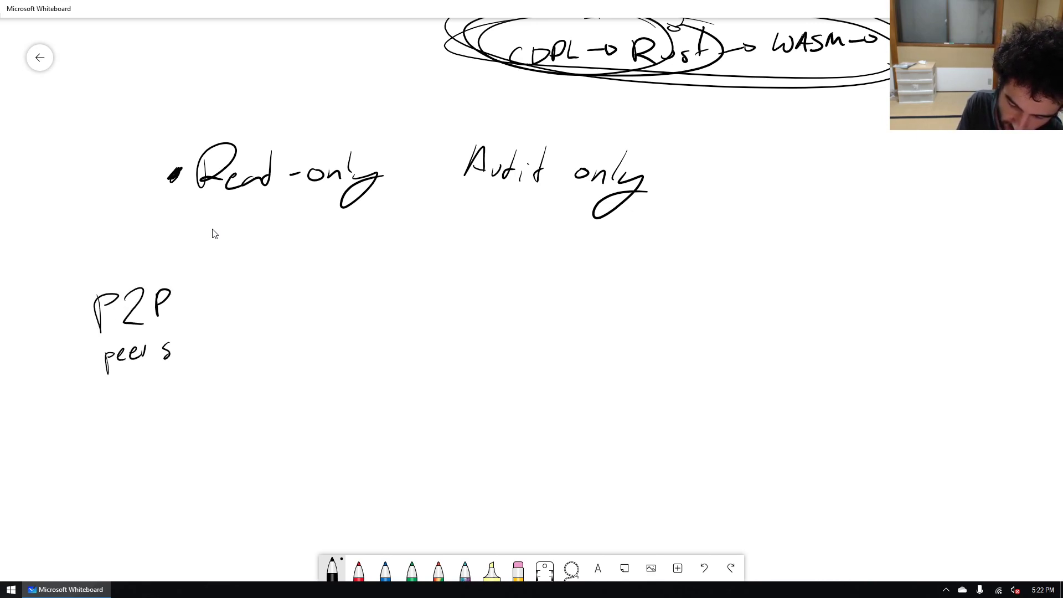
{"action": "left_click_drag", "start_coordinate": [173, 342], "coordinate": [248, 343]}
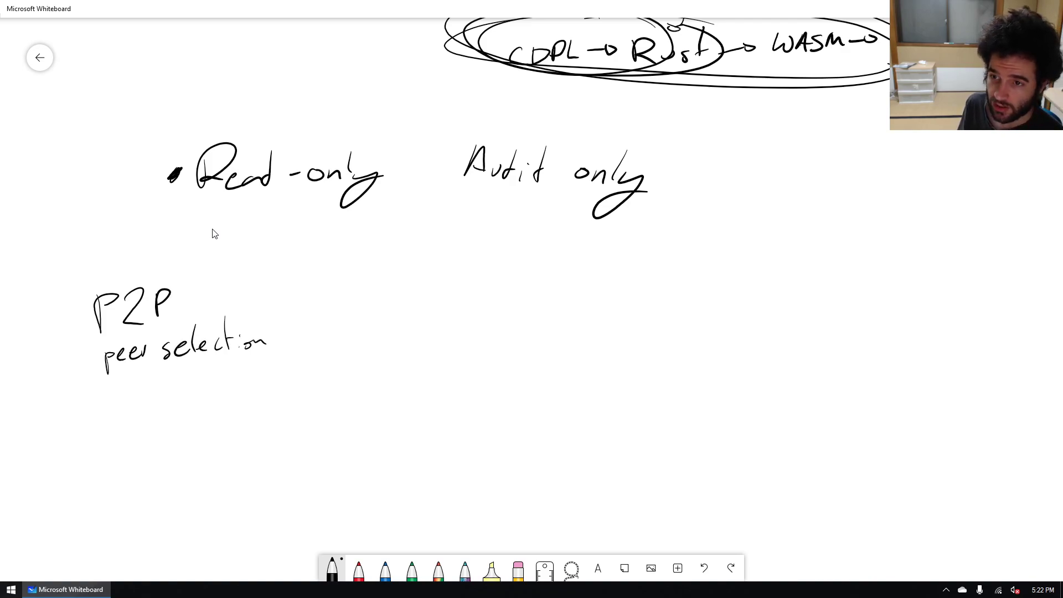
{"action": "left_click_drag", "start_coordinate": [285, 281], "coordinate": [370, 231]}
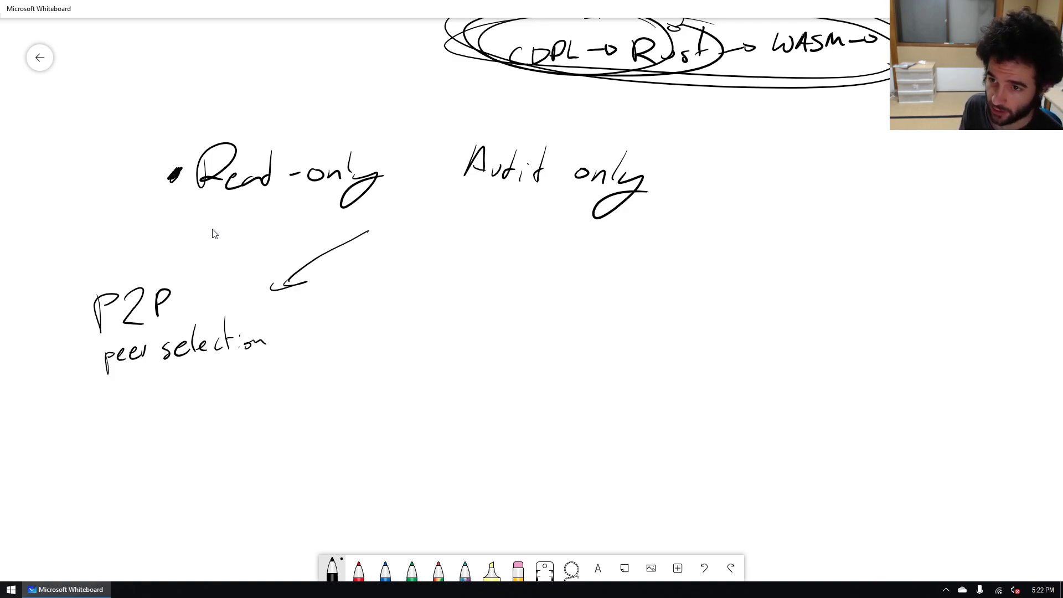
{"action": "left_click_drag", "start_coordinate": [105, 380], "coordinate": [99, 421]}
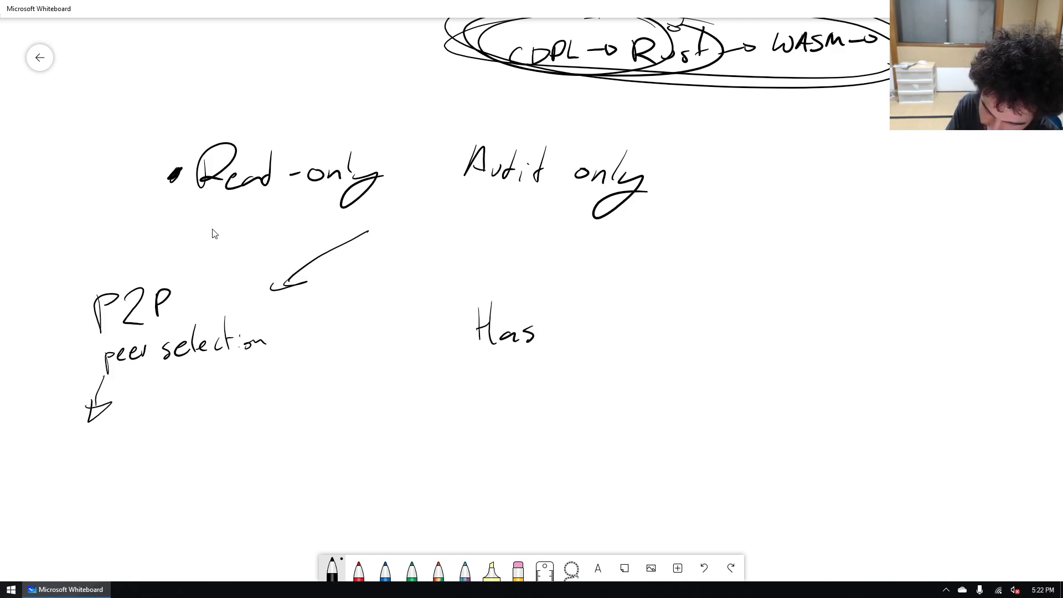
Write Haskell with branching arrows, link a circled Rust node to it and annotate Rust with Rock Pi and WASM.
{"action": "left_click_drag", "start_coordinate": [536, 329], "coordinate": [587, 329]}
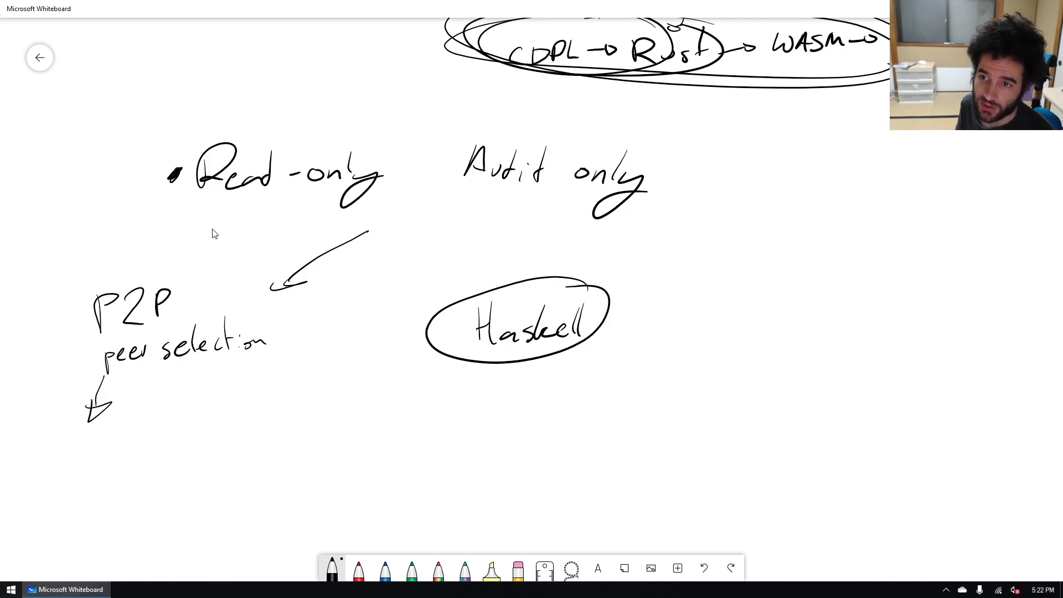
{"action": "left_click_drag", "start_coordinate": [447, 368], "coordinate": [441, 403]}
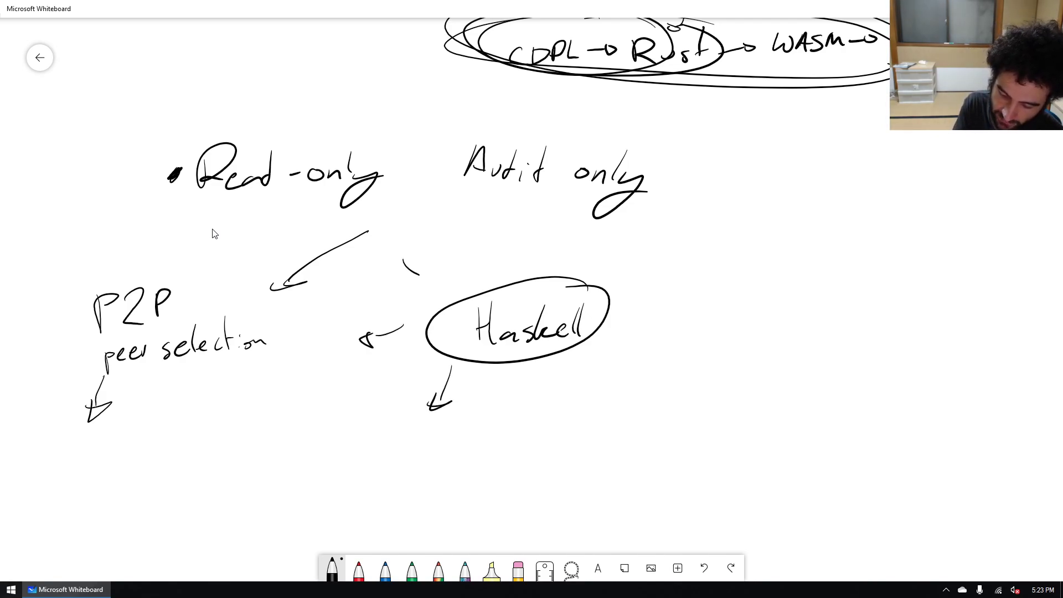
{"action": "left_click_drag", "start_coordinate": [598, 332], "coordinate": [691, 323]}
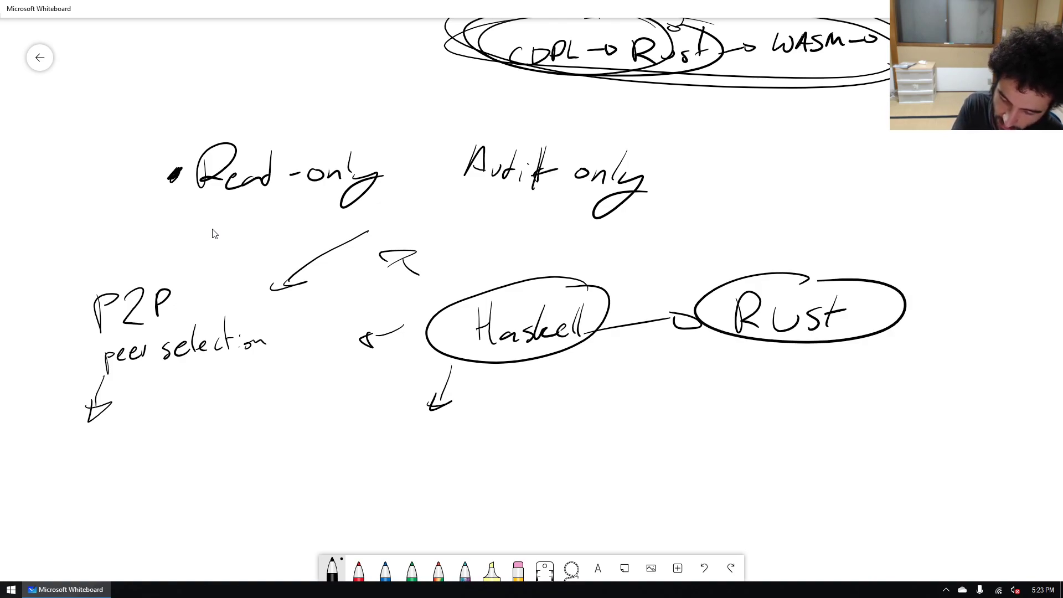
{"action": "left_click_drag", "start_coordinate": [421, 139], "coordinate": [685, 224]}
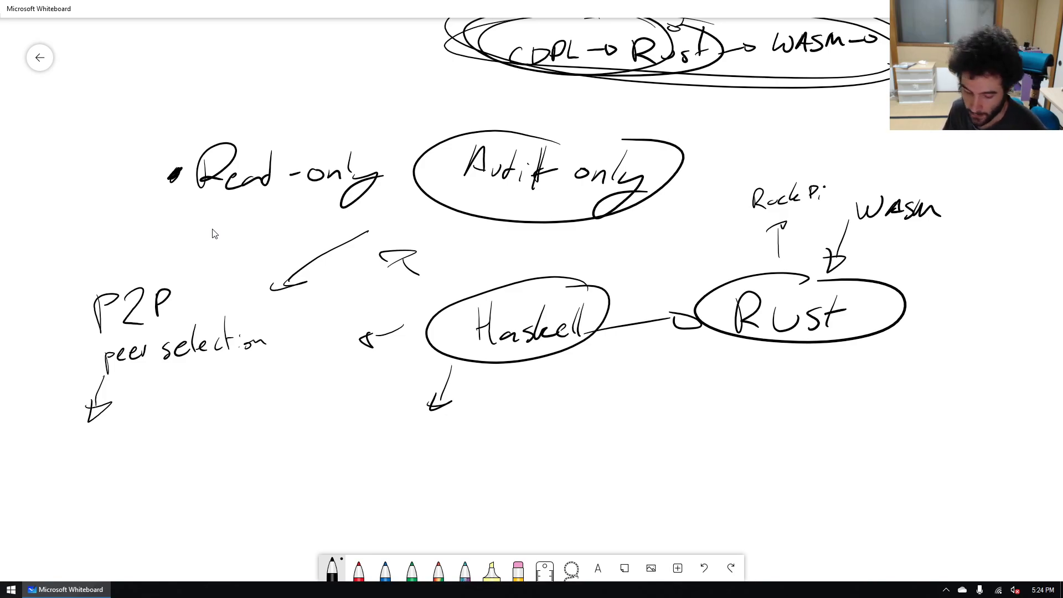
Write a circled Yes under P2P and a circled Exchanges, Other wallets, Services list under Haskell.
{"action": "left_click_drag", "start_coordinate": [143, 448], "coordinate": [173, 478]}
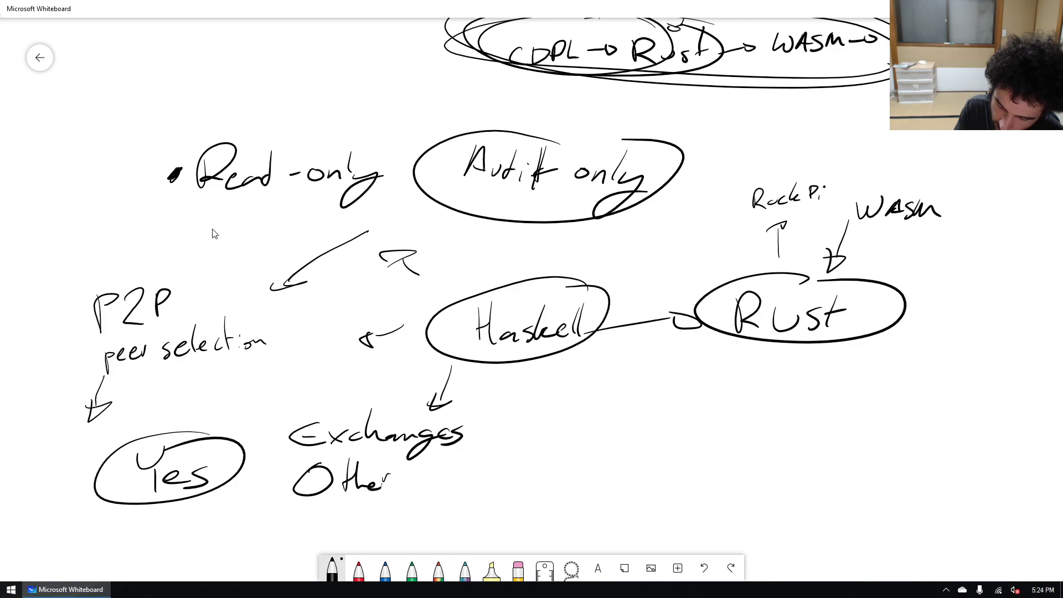
{"action": "type", "text": "wallets"}
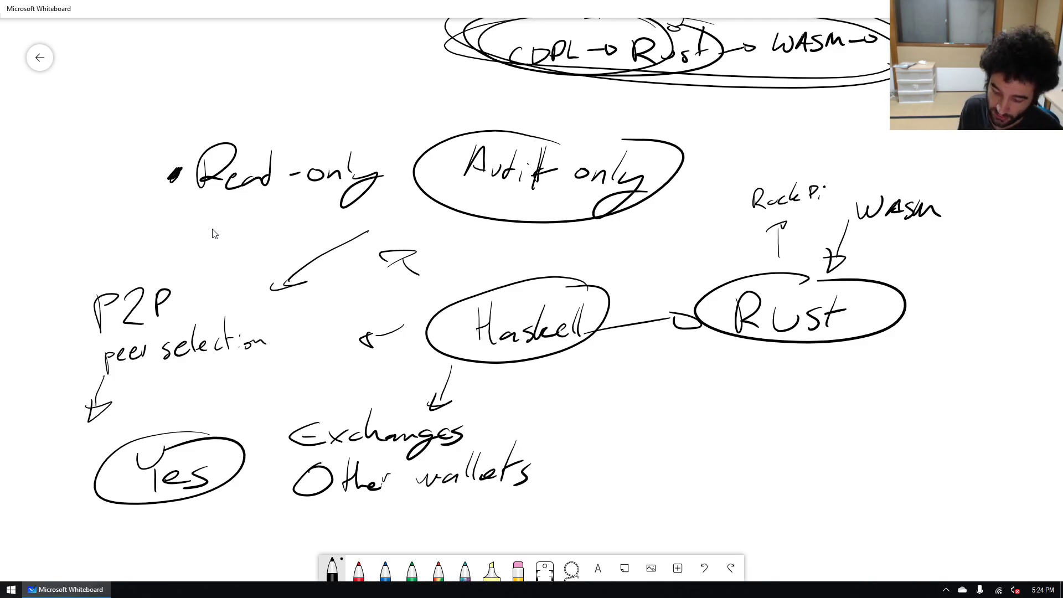
{"action": "type", "text": "Servi"}
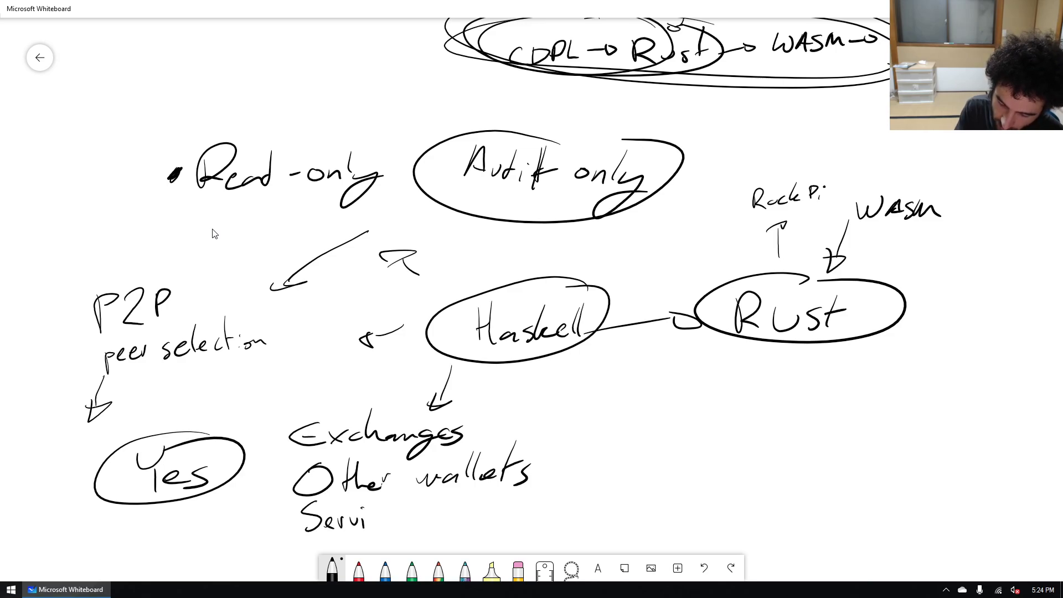
{"action": "type", "text": "ces"}
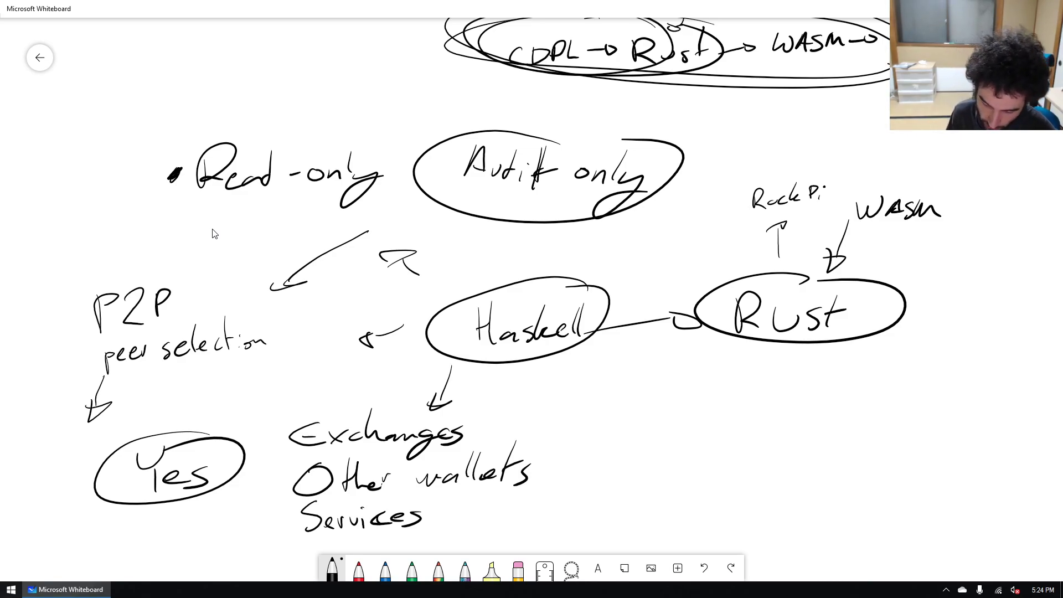
{"action": "left_click_drag", "start_coordinate": [655, 444], "coordinate": [760, 380]}
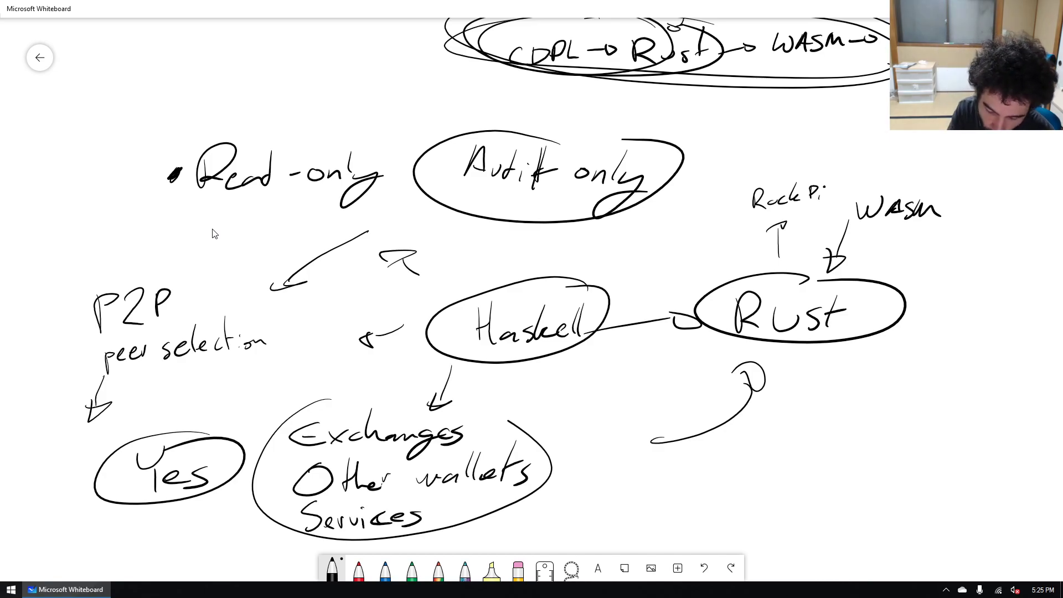
Begin a new handwritten label at the end of the curved arrow from the Rust oval.
{"action": "left_click_drag", "start_coordinate": [623, 467], "coordinate": [604, 505]}
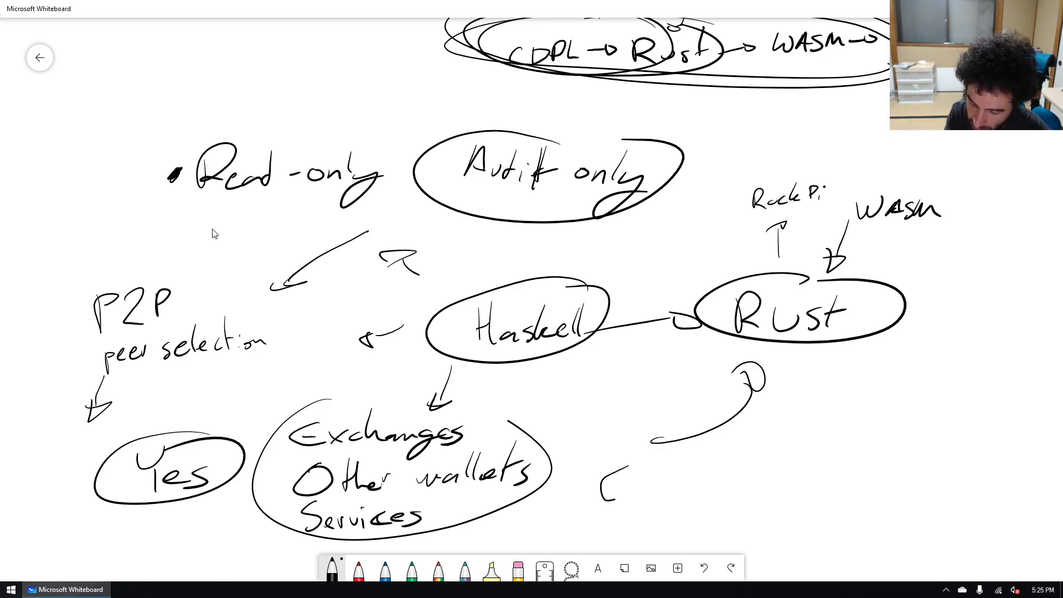